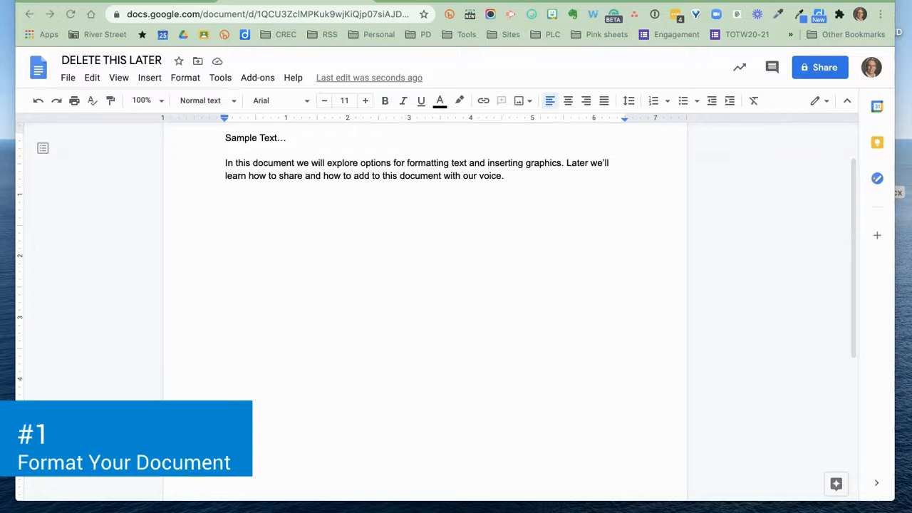
pyautogui.moveTo(171, 385)
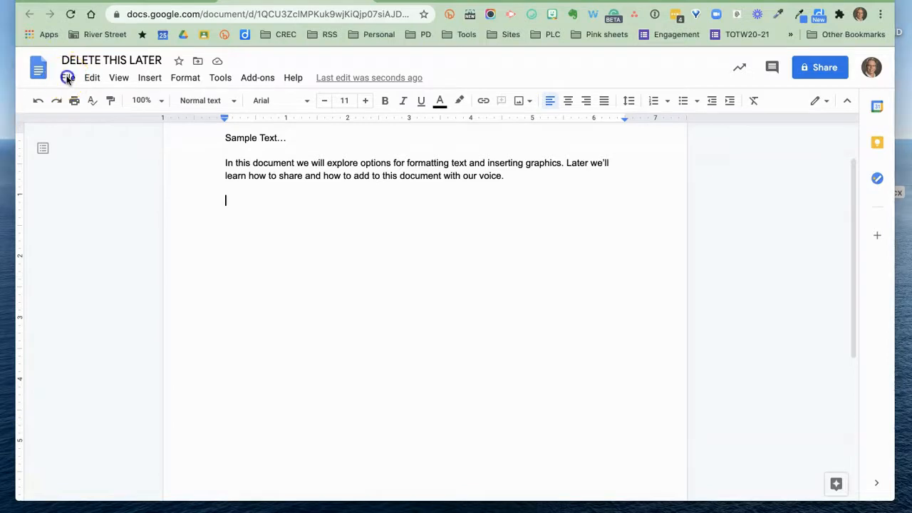
# - Open the File menu of the 'DELETE THIS LATER' document
pyautogui.click(67, 78)
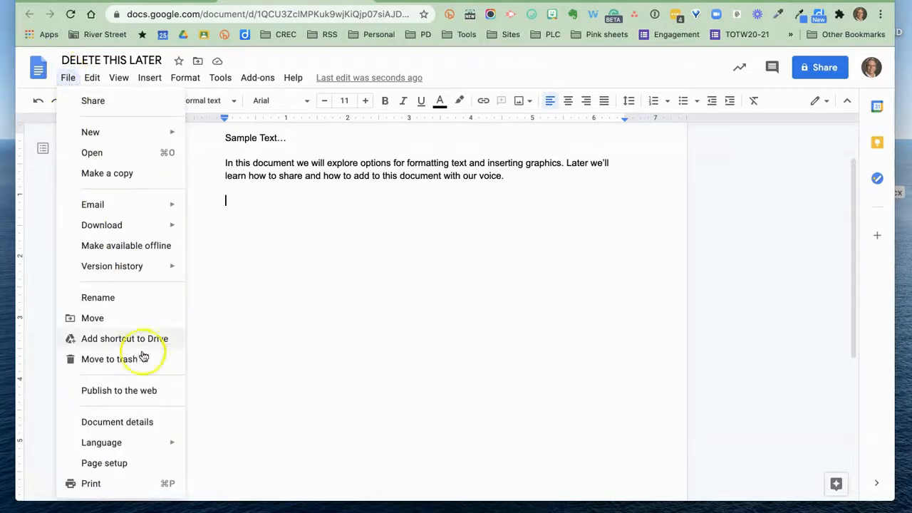
pyautogui.moveTo(125, 463)
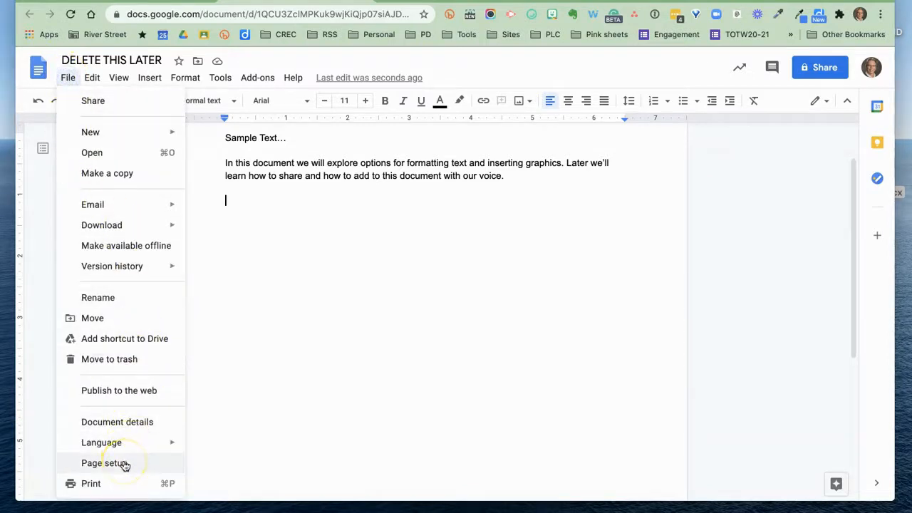
# - Review Page setup (portrait, Letter, 1-inch margins) and close it unchanged
pyautogui.click(105, 462)
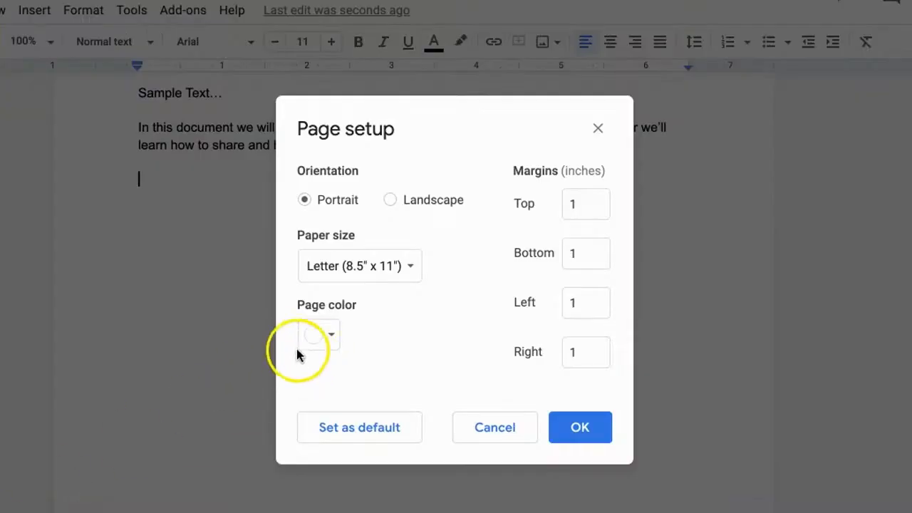
pyautogui.moveTo(309, 204)
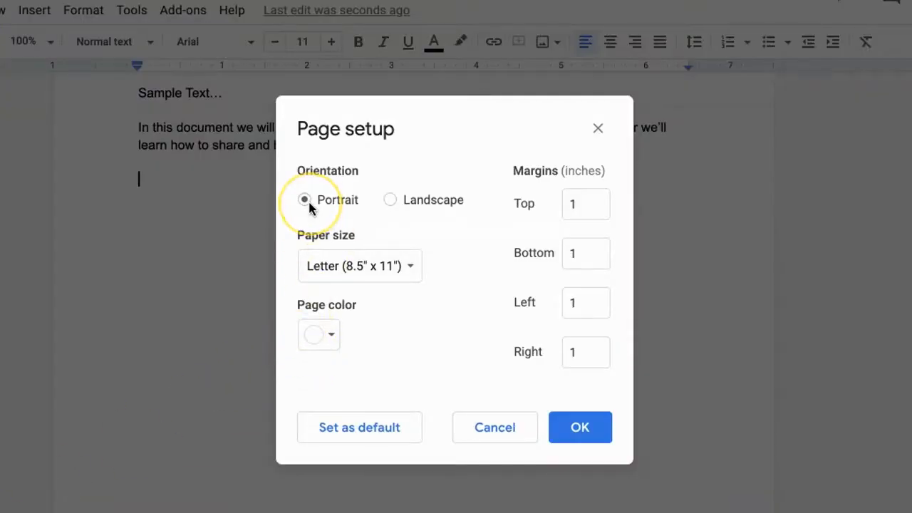
pyautogui.moveTo(390, 199)
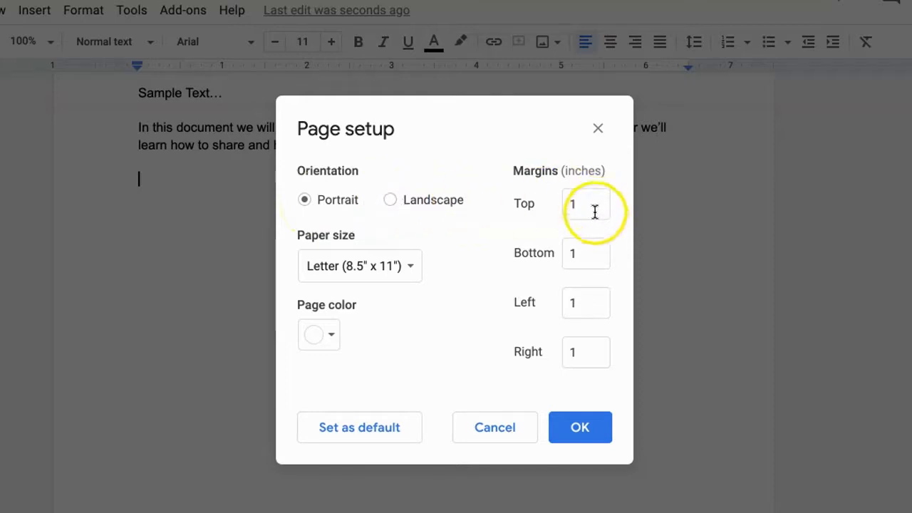
pyautogui.moveTo(420, 276)
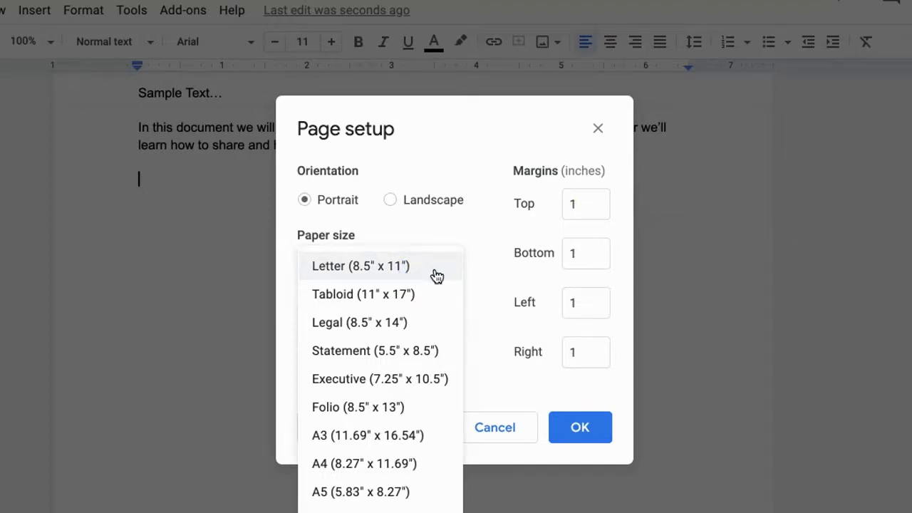
pyautogui.click(360, 266)
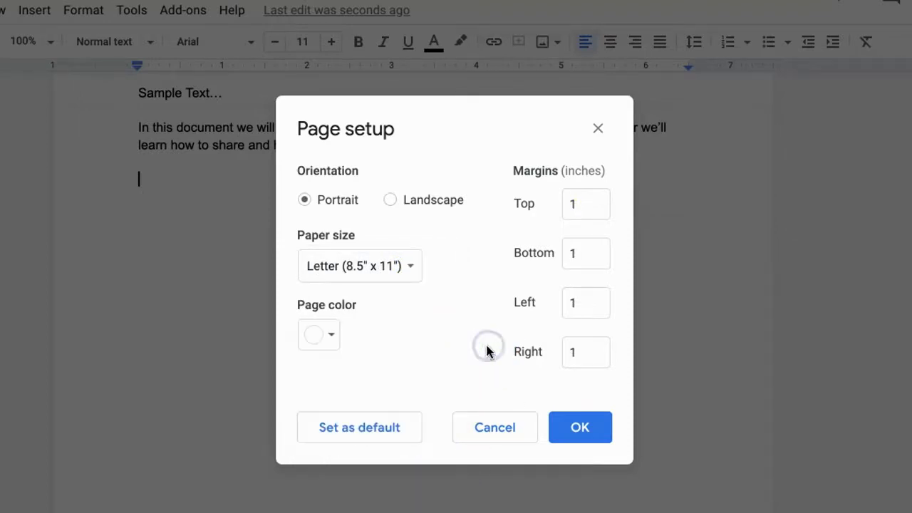
pyautogui.click(318, 334)
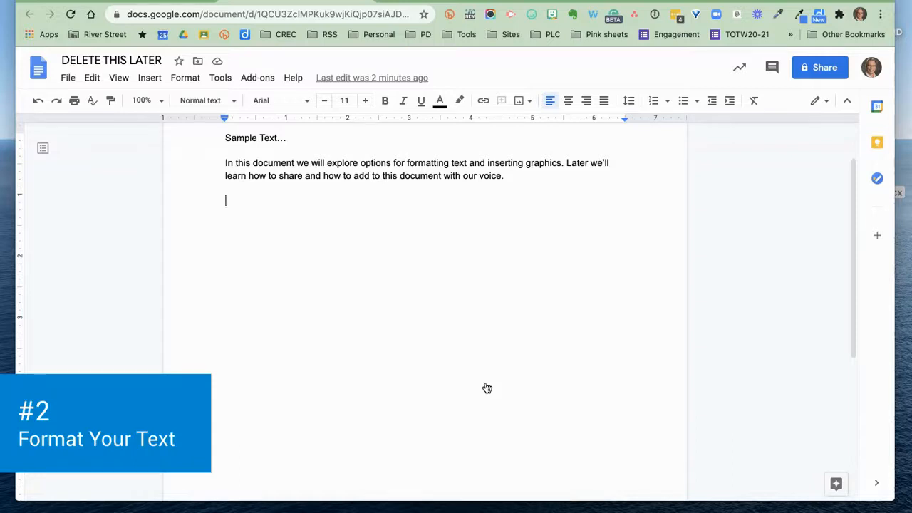
pyautogui.moveTo(97, 176)
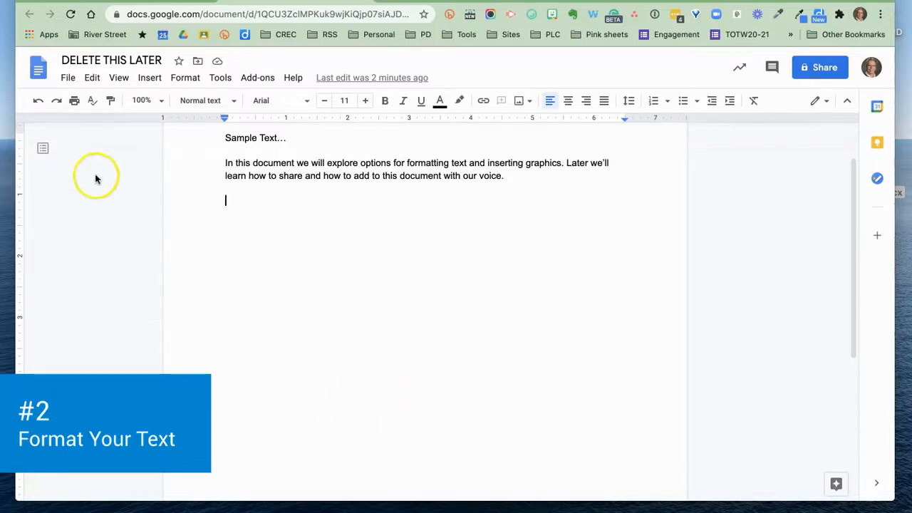
pyautogui.moveTo(397, 111)
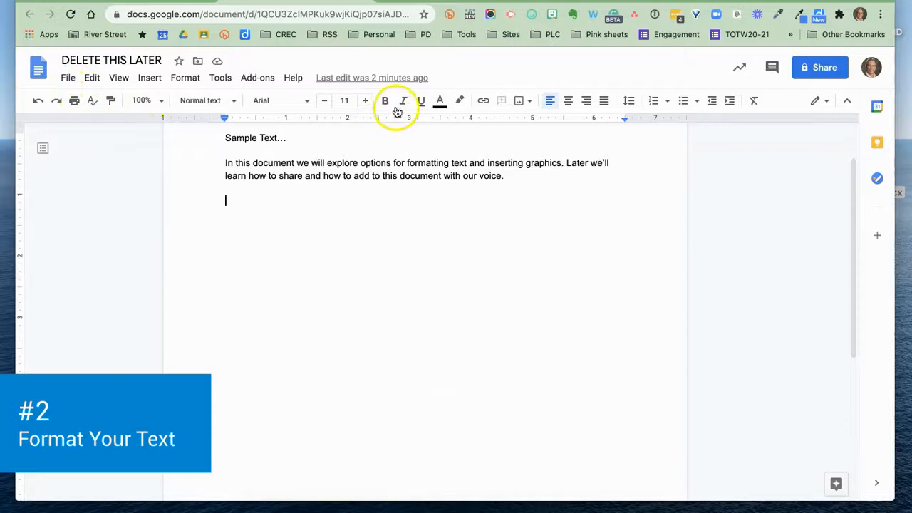
pyautogui.moveTo(588, 137)
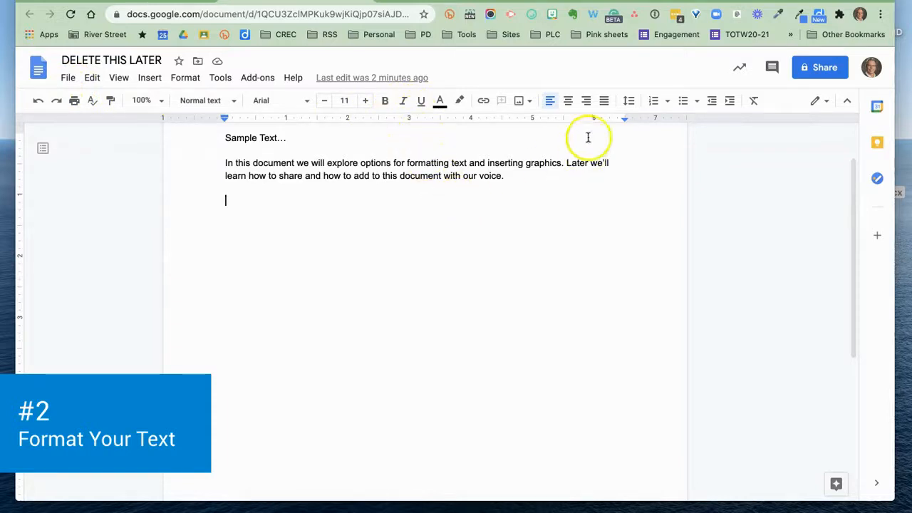
pyautogui.moveTo(522, 247)
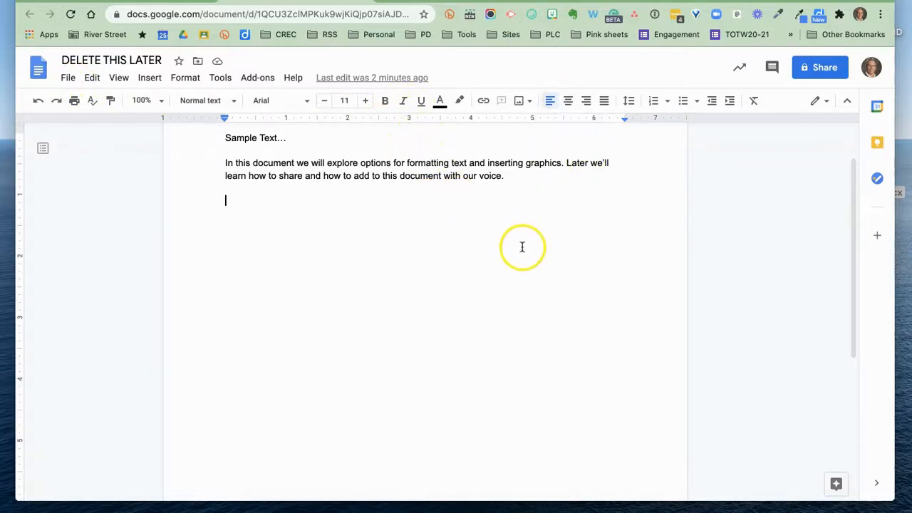
pyautogui.moveTo(517, 233)
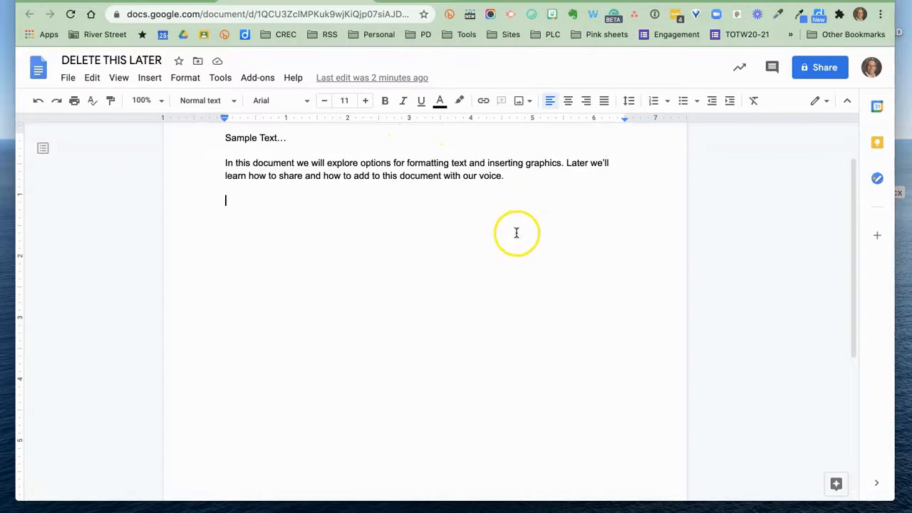
pyautogui.moveTo(314, 235)
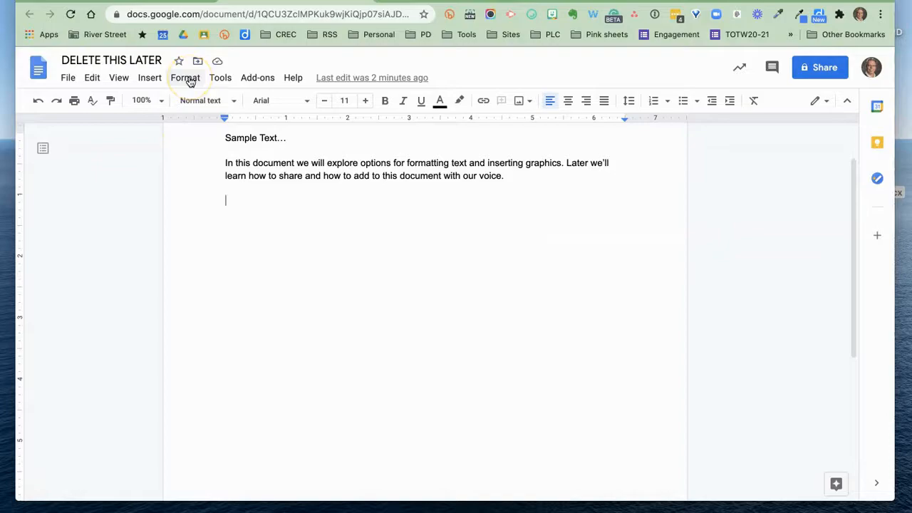
# - Open the Format menu to view text styles and capitalization options
pyautogui.click(184, 78)
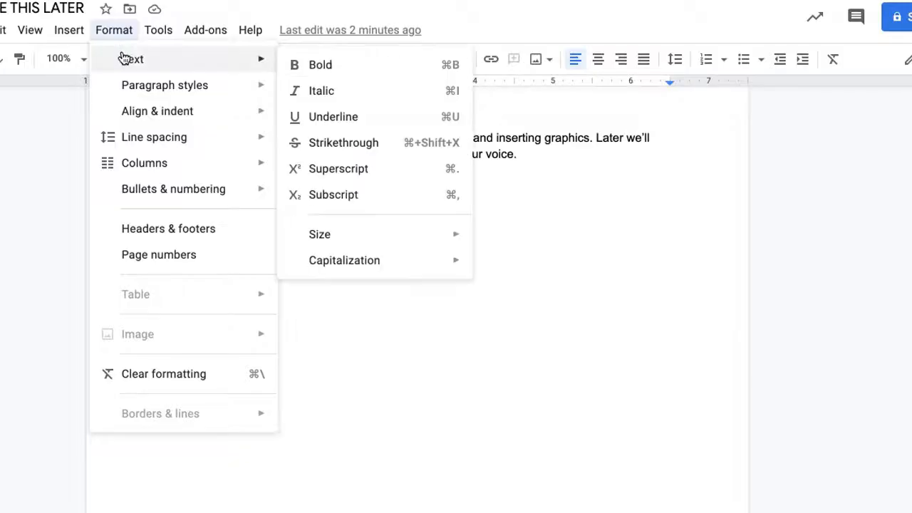
pyautogui.moveTo(356, 89)
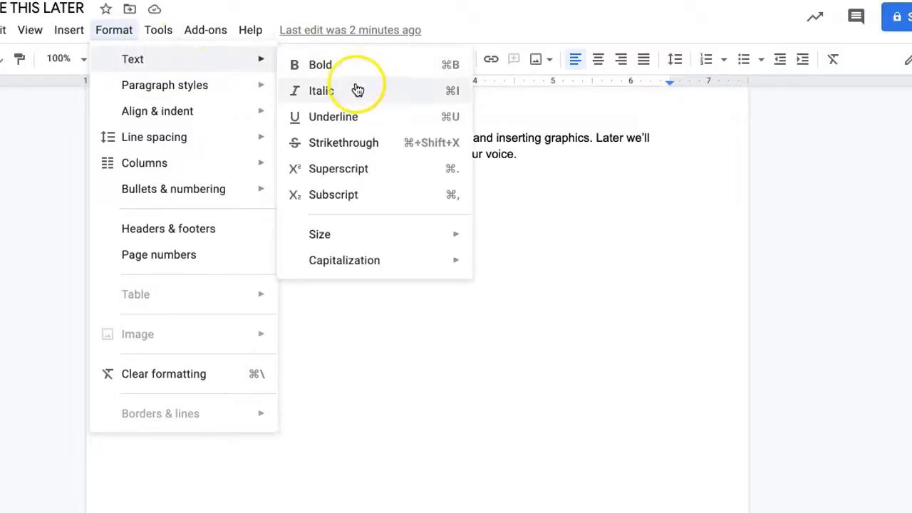
pyautogui.moveTo(356, 116)
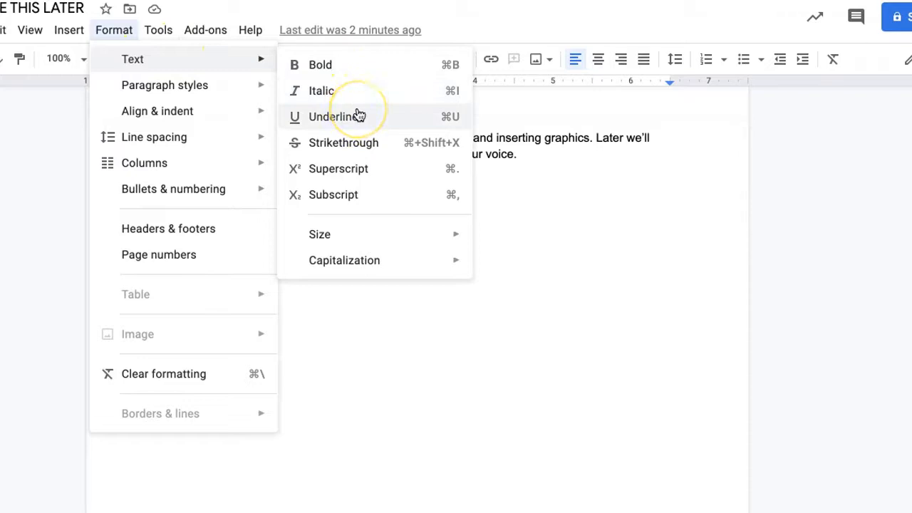
pyautogui.moveTo(356, 148)
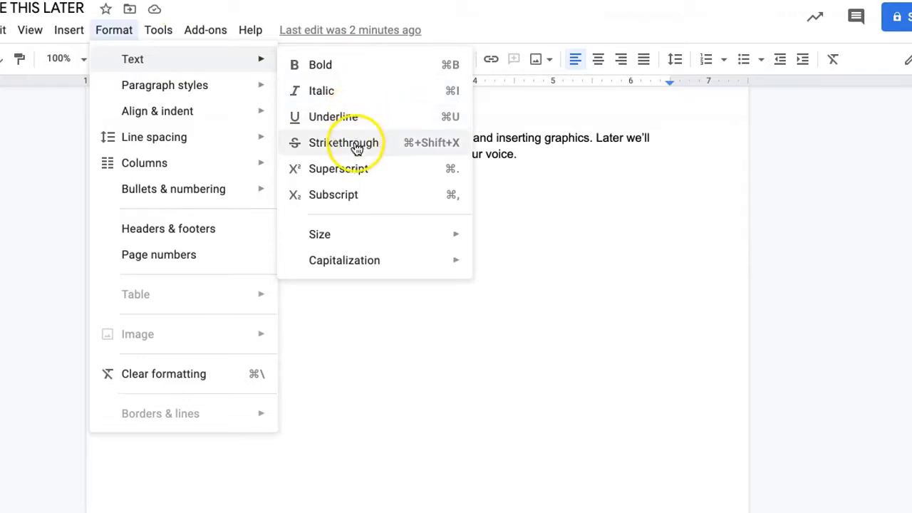
pyautogui.moveTo(349, 203)
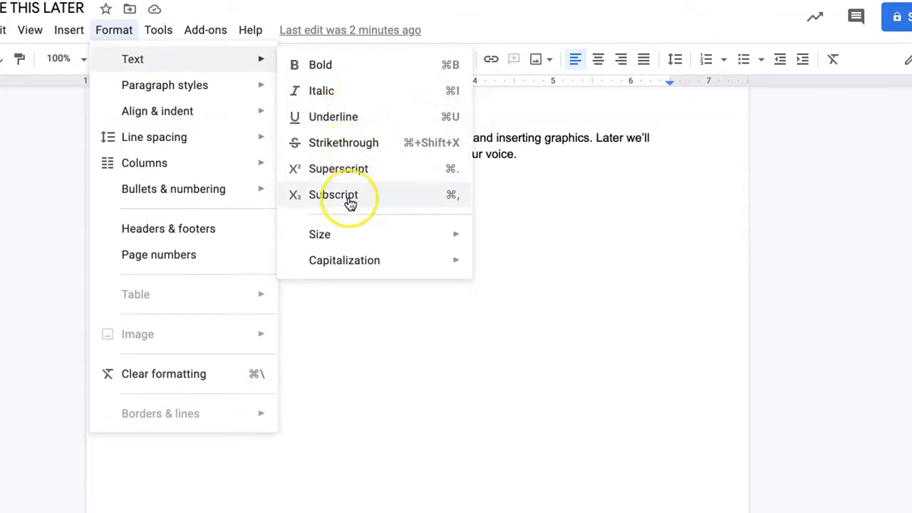
pyautogui.moveTo(349, 156)
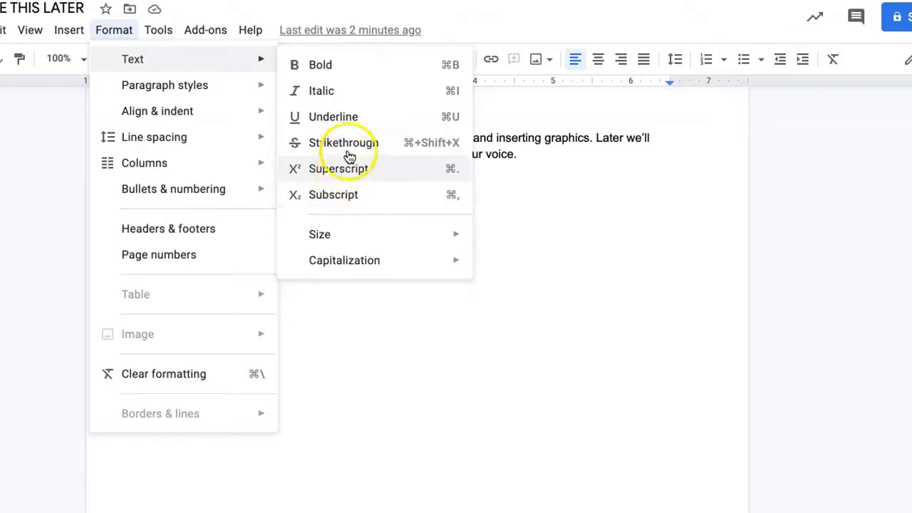
pyautogui.moveTo(349, 150)
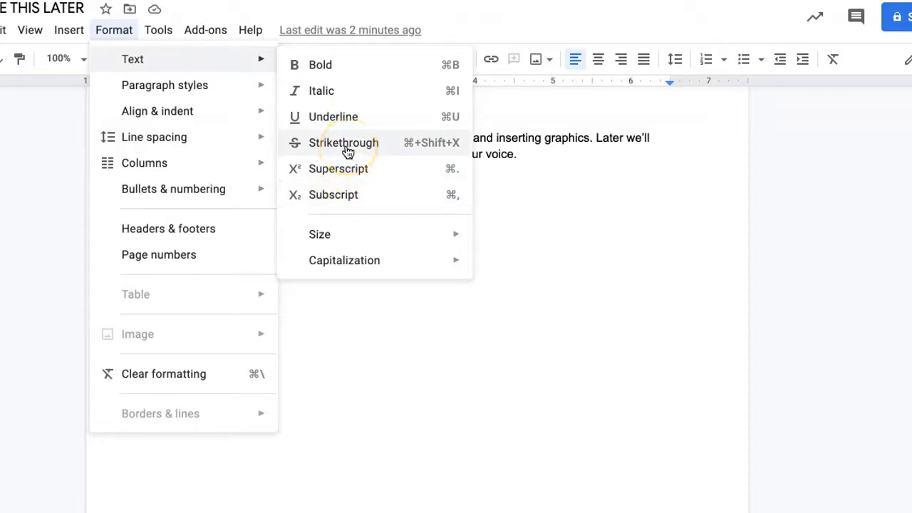
pyautogui.moveTo(349, 260)
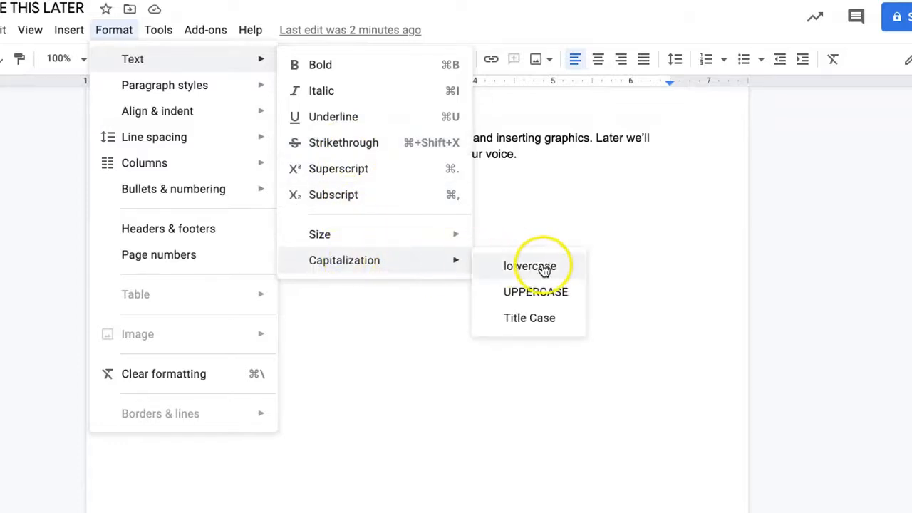
pyautogui.moveTo(548, 292)
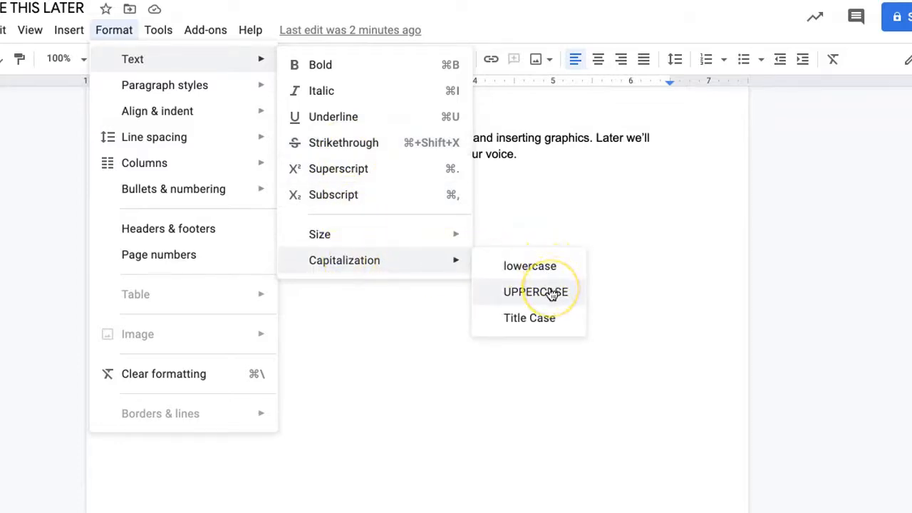
pyautogui.moveTo(529, 317)
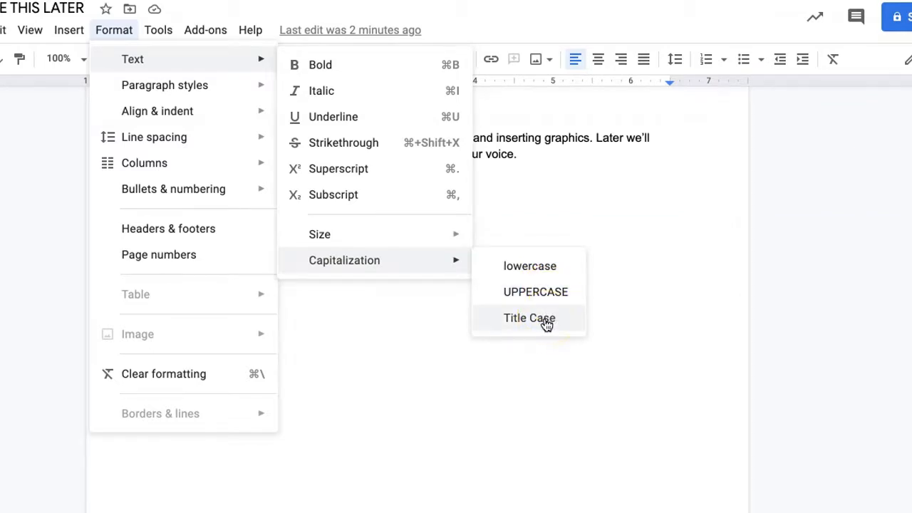
# - Apply Title Case to the introductory paragraph, then restore its original capitalization
pyautogui.click(529, 318)
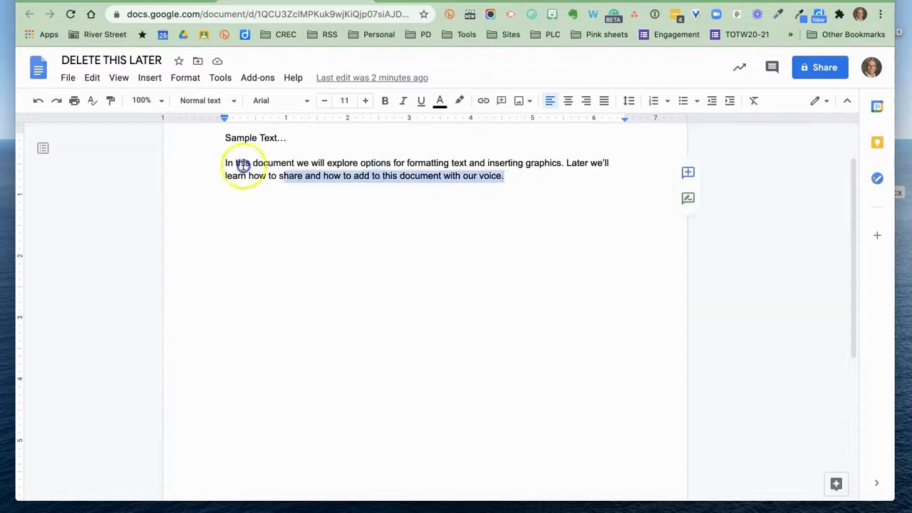
pyautogui.click(185, 78)
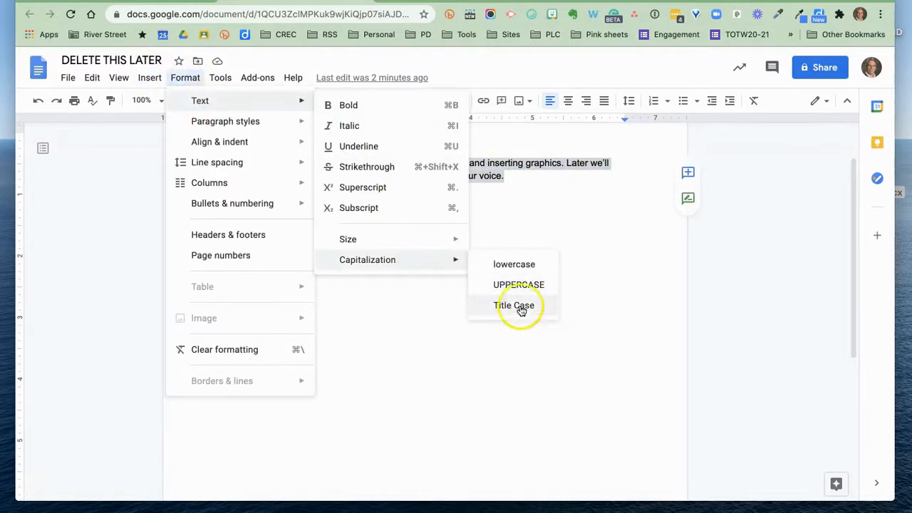
pyautogui.click(513, 305)
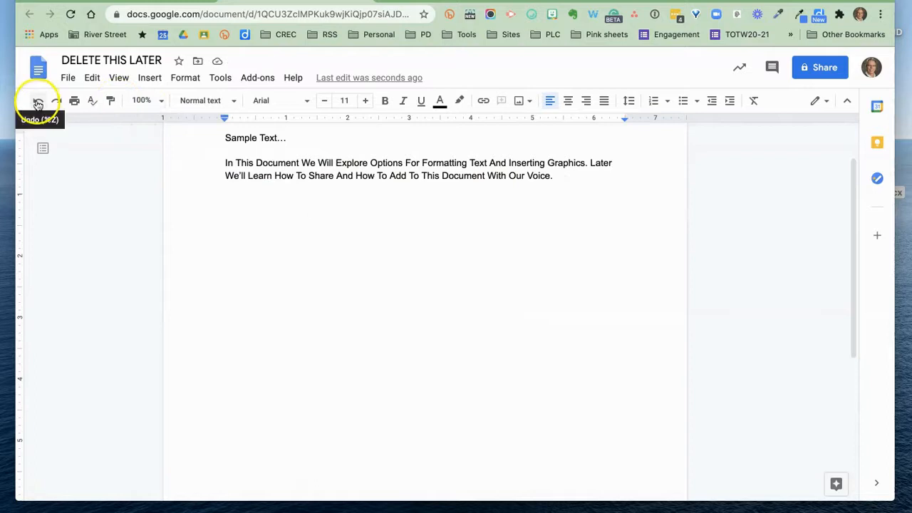
pyautogui.click(38, 100)
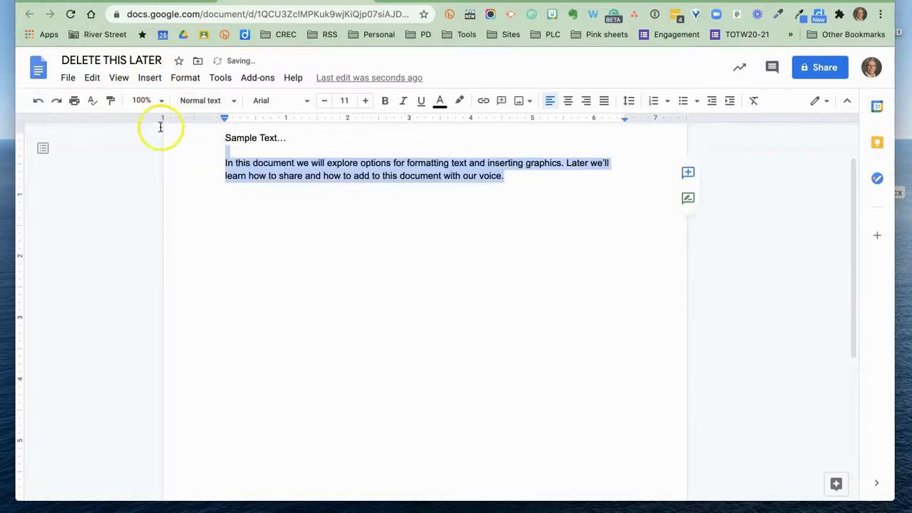
# - Open the Format menu to view Align & indent options for the paragraph
pyautogui.click(185, 78)
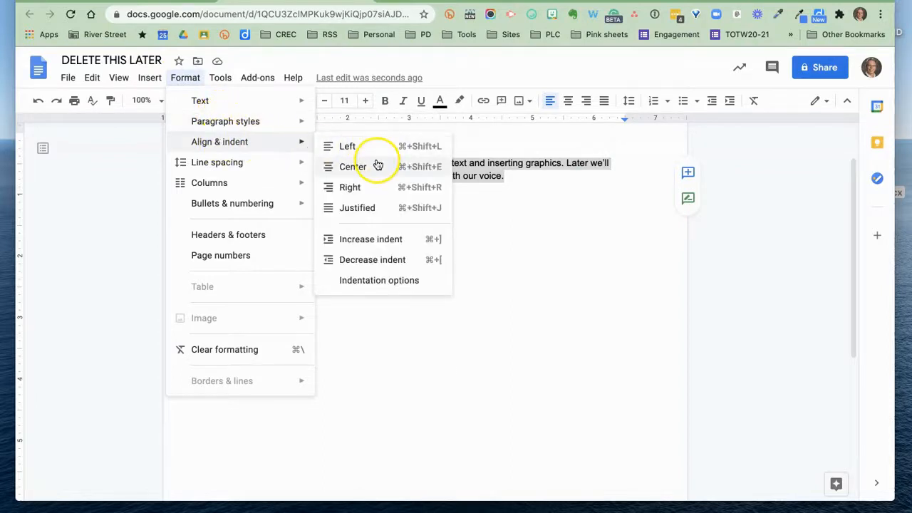
pyautogui.moveTo(372, 186)
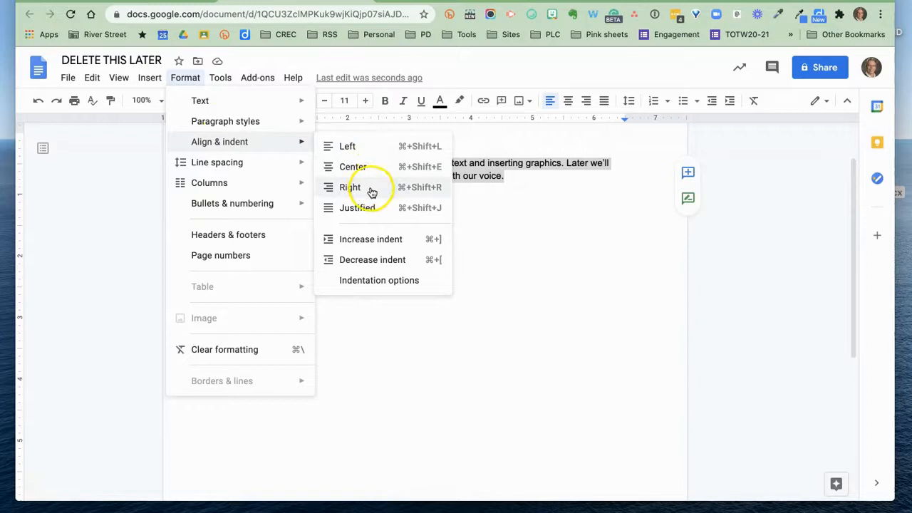
pyautogui.moveTo(381, 259)
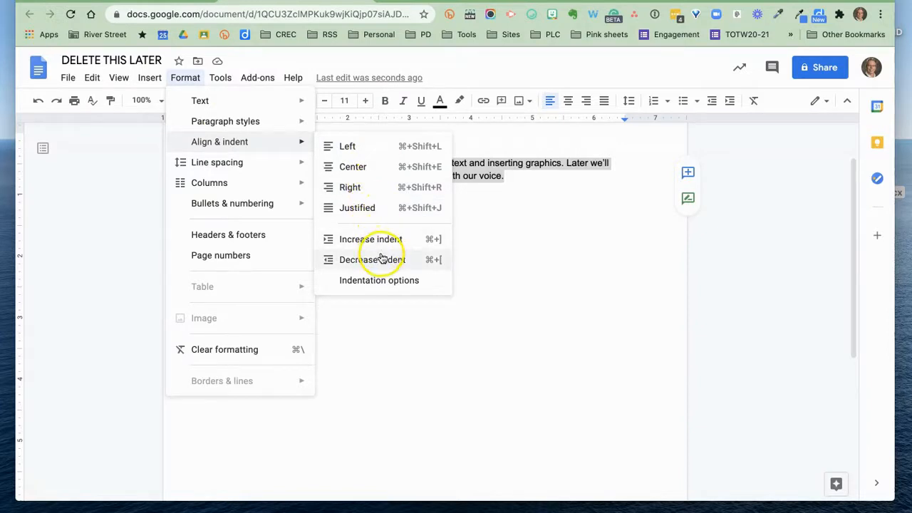
pyautogui.moveTo(372, 260)
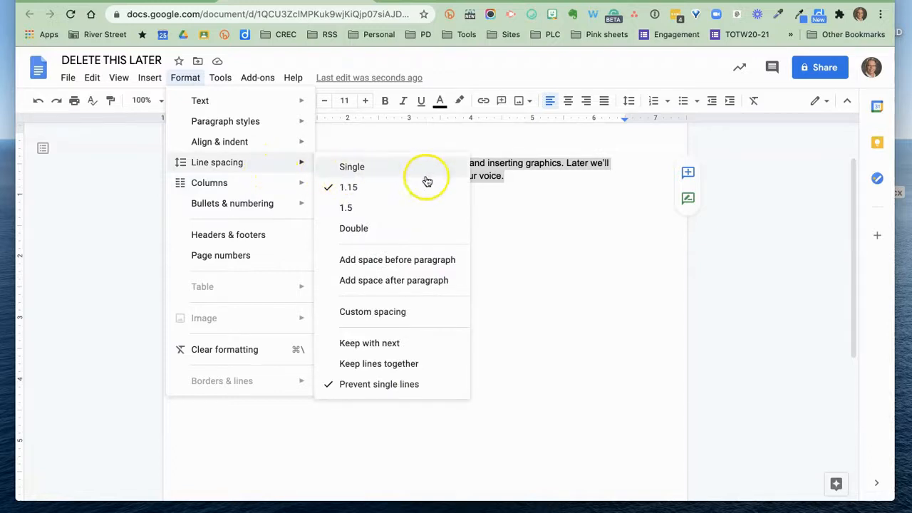
pyautogui.moveTo(354, 228)
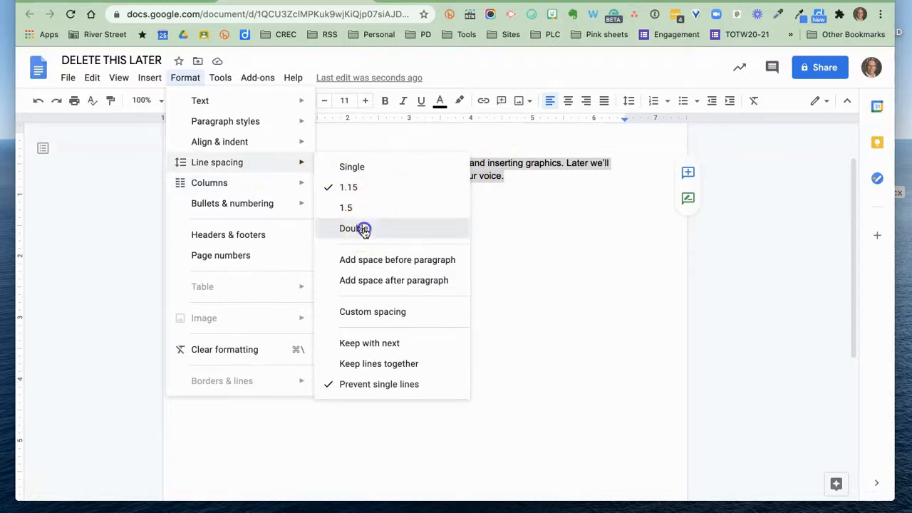
pyautogui.click(354, 228)
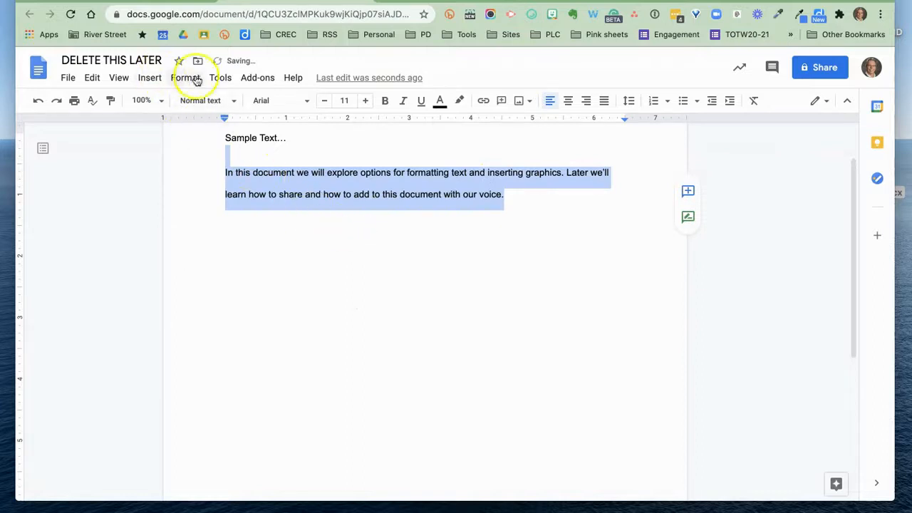
pyautogui.click(185, 77)
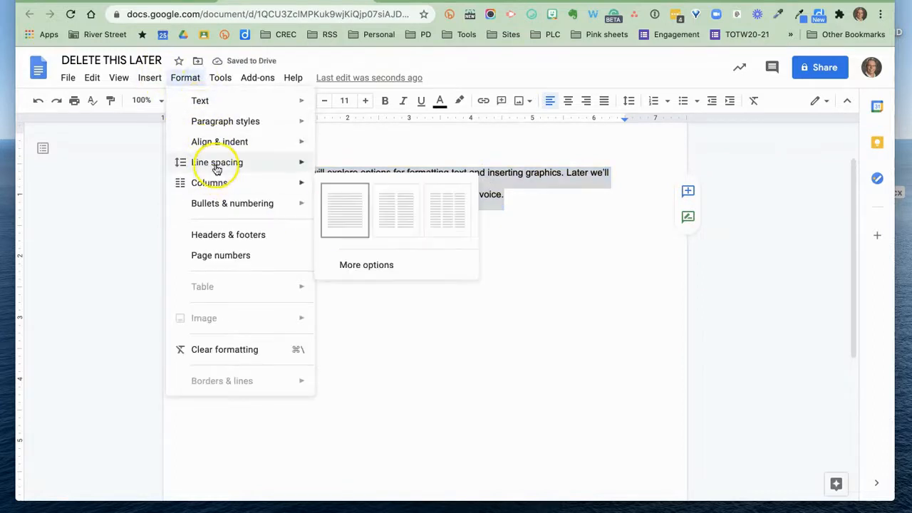
pyautogui.click(217, 161)
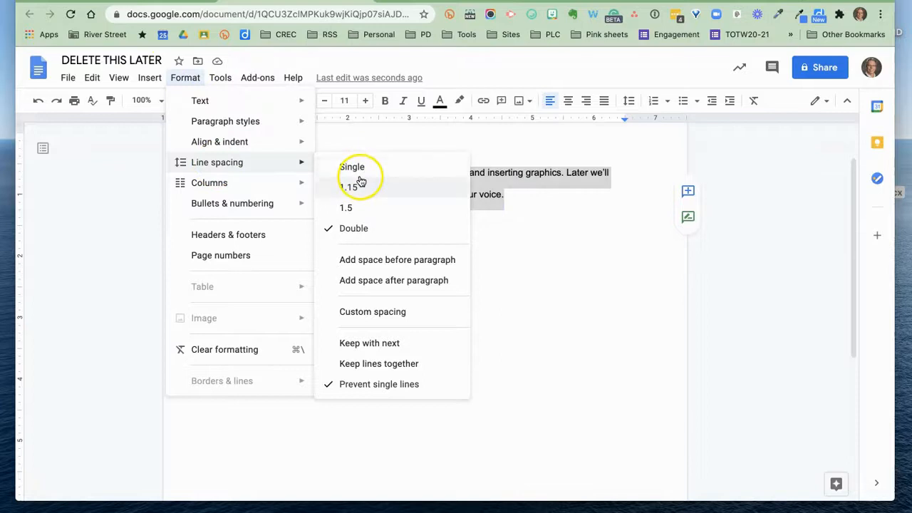
pyautogui.click(352, 166)
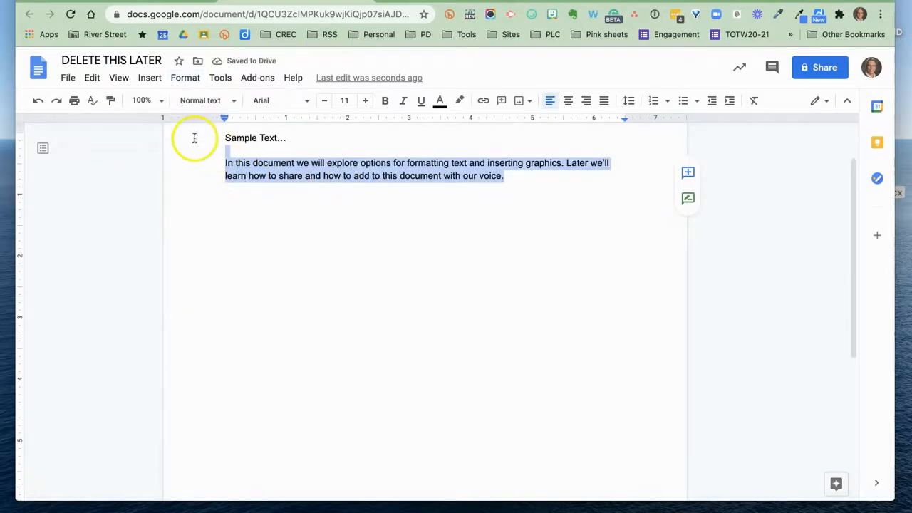
# - Show the Format menu's Columns layout choices for the introductory paragraph
pyautogui.click(185, 78)
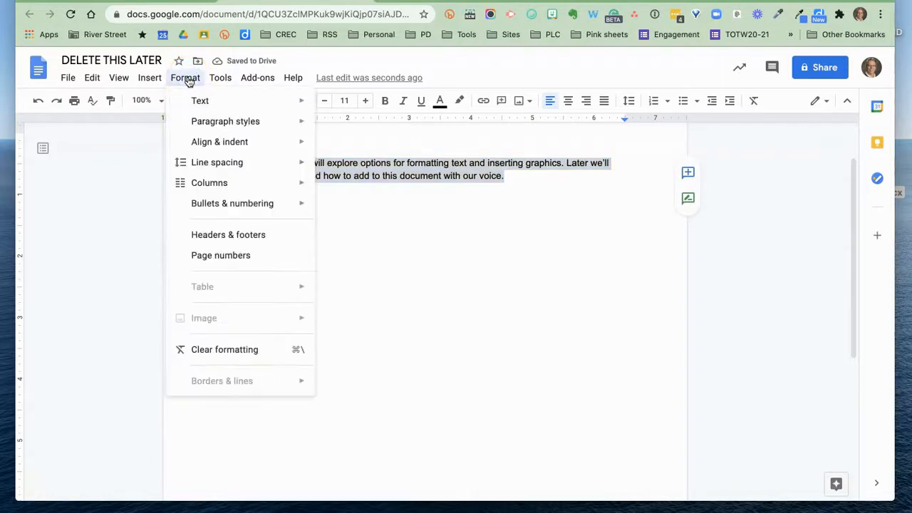
pyautogui.click(209, 183)
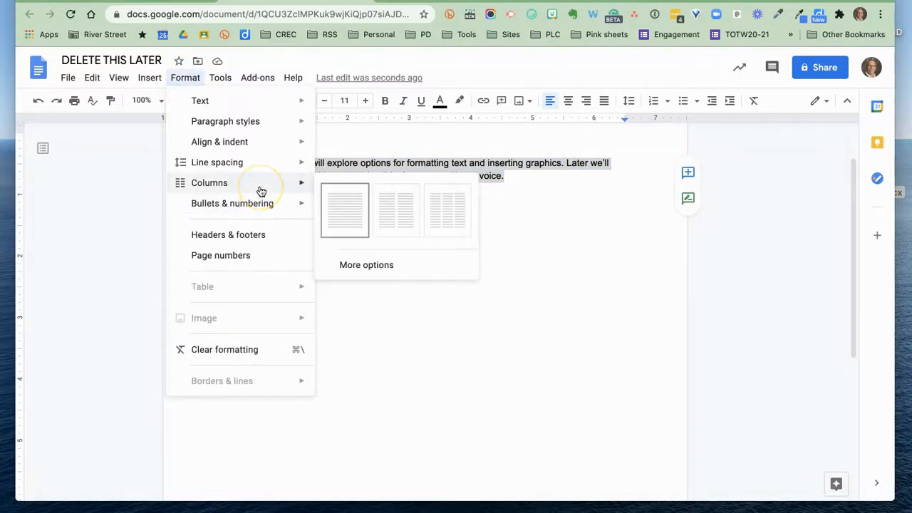
pyautogui.moveTo(232, 203)
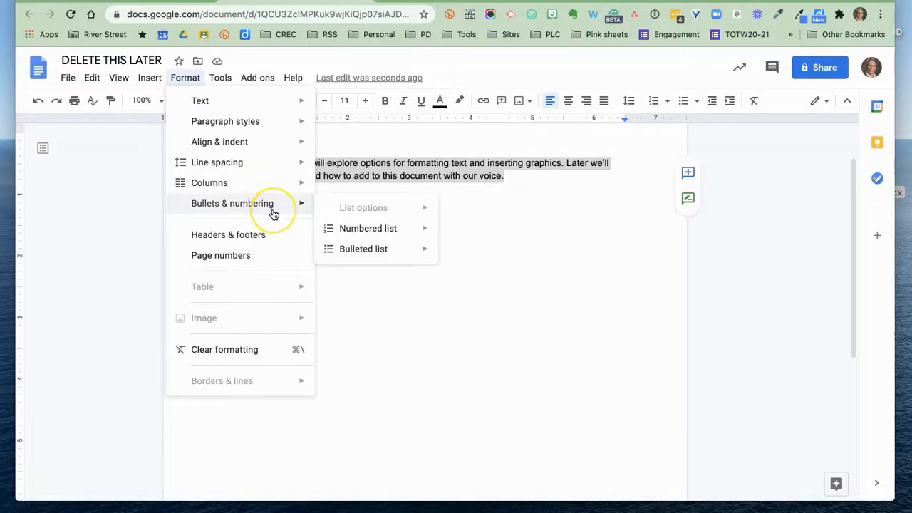
pyautogui.moveTo(593, 114)
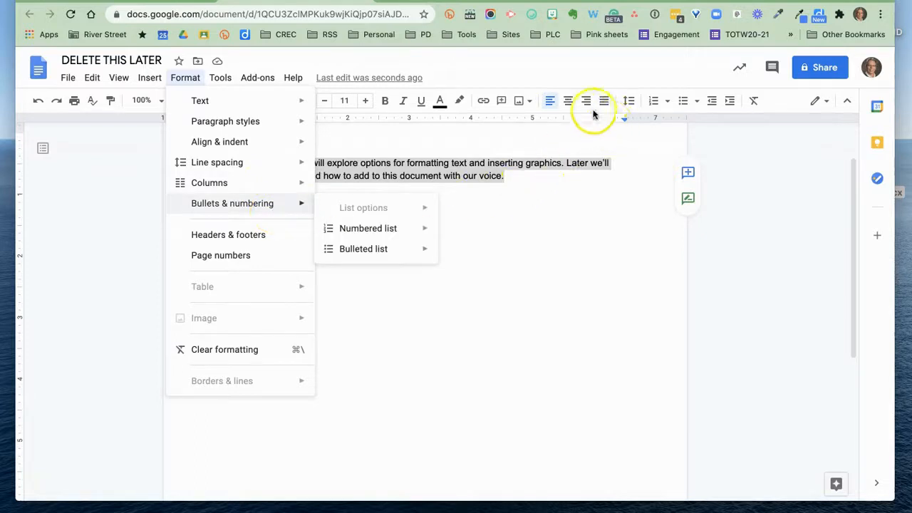
pyautogui.moveTo(331, 207)
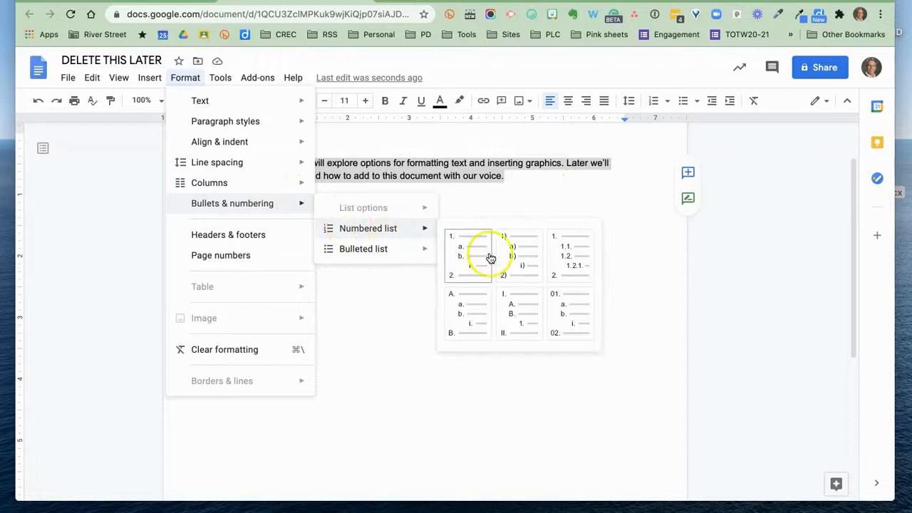
pyautogui.moveTo(476, 313)
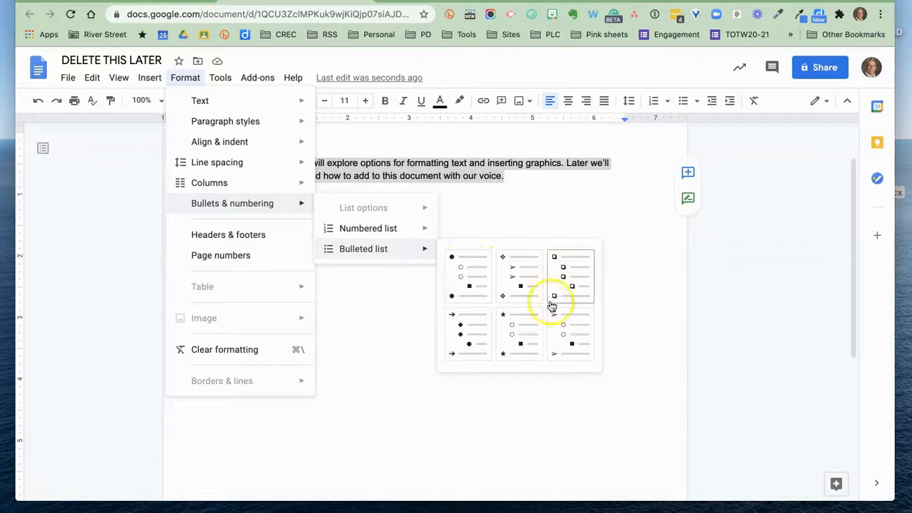
pyautogui.moveTo(457, 328)
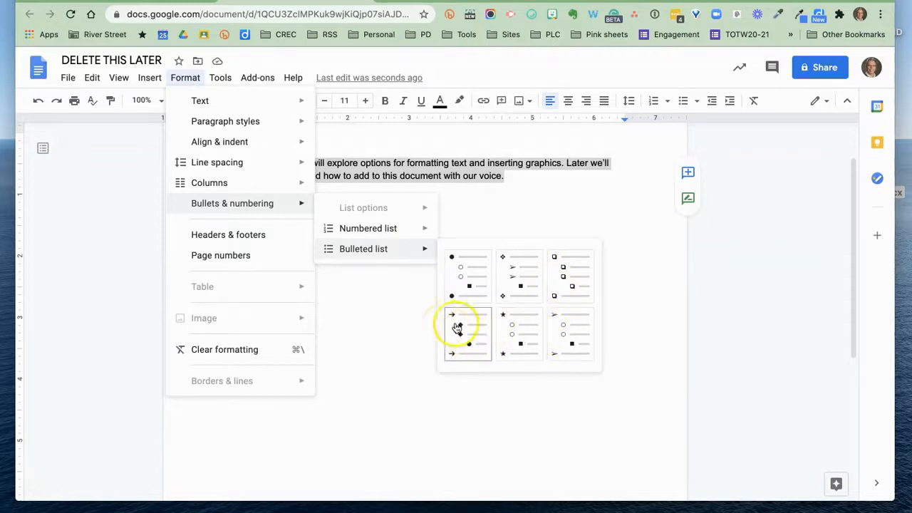
# - Type 'Visit our Resources for Families Page' on the empty line below the paragraph
pyautogui.click(374, 320)
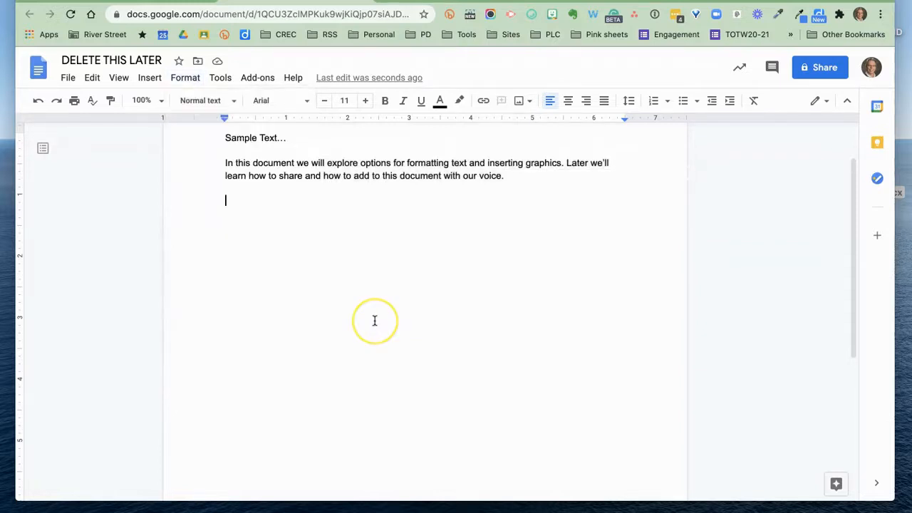
pyautogui.moveTo(374, 321)
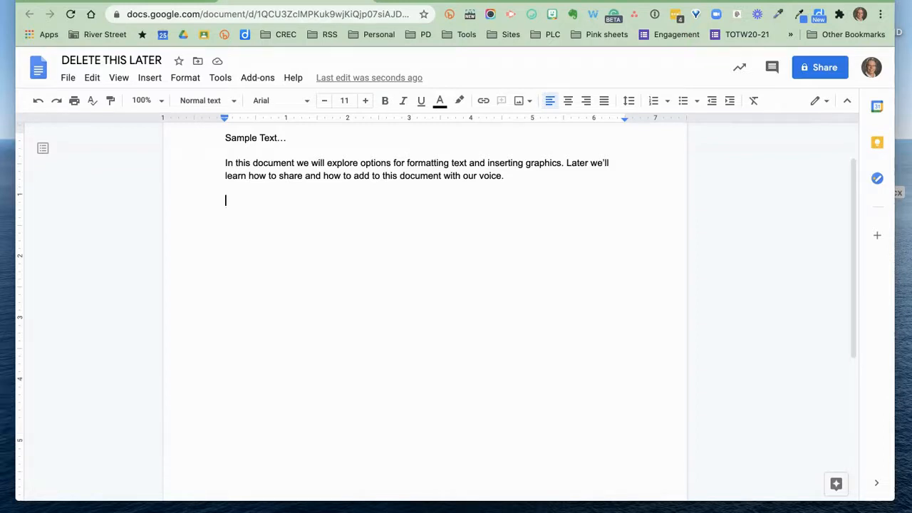
pyautogui.write('Visit')
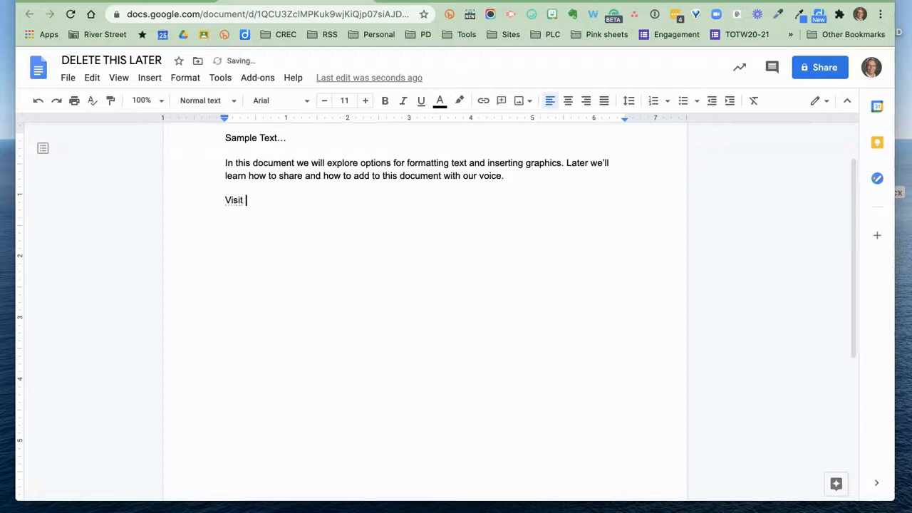
pyautogui.write('our')
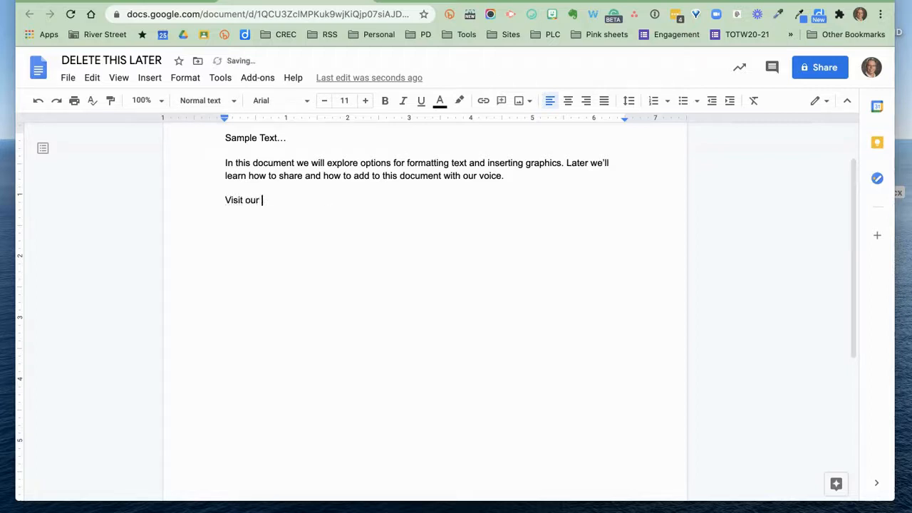
pyautogui.write('Resources page')
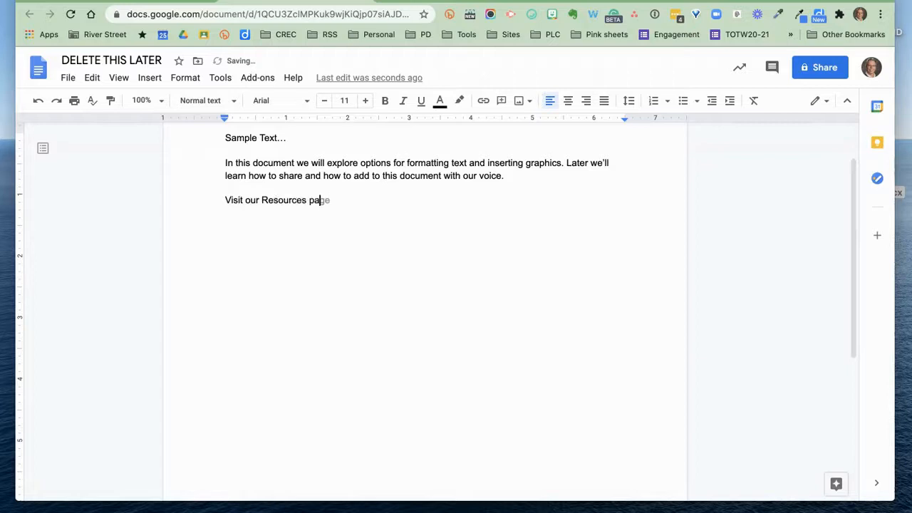
pyautogui.write('for Families and')
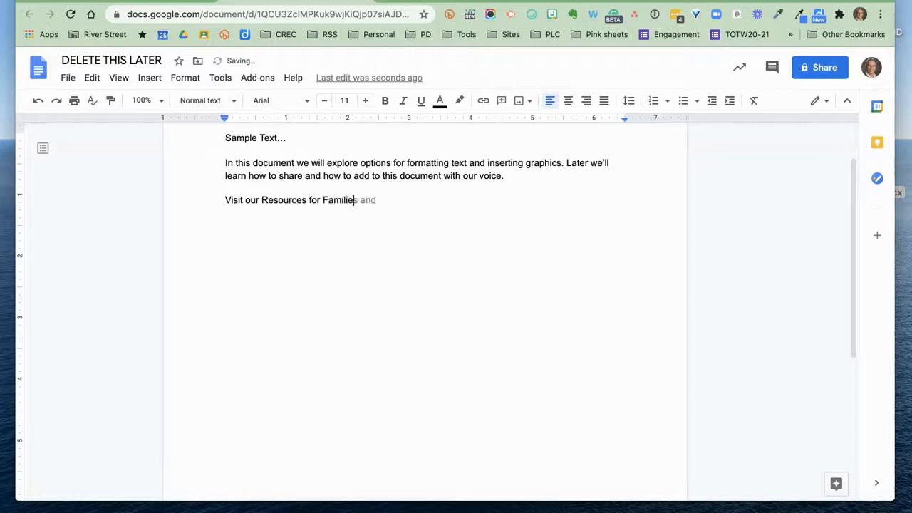
pyautogui.write('Page')
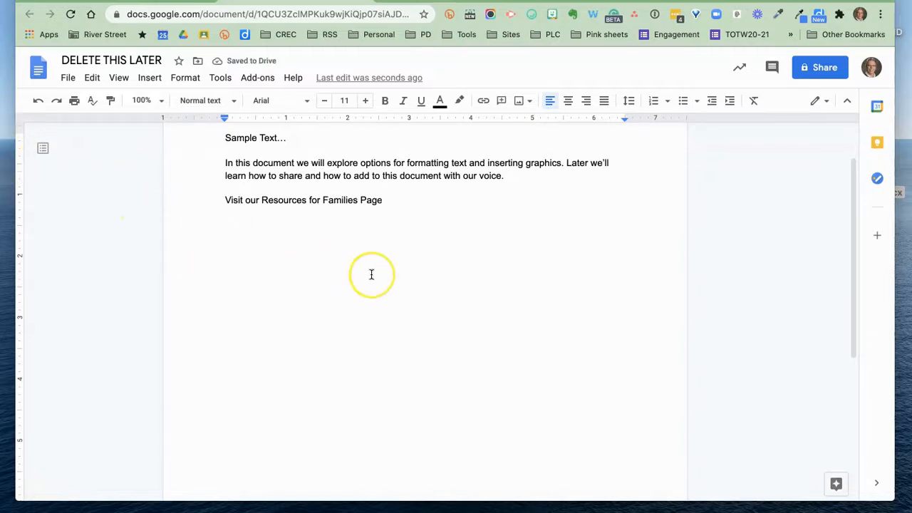
pyautogui.moveTo(392, 233)
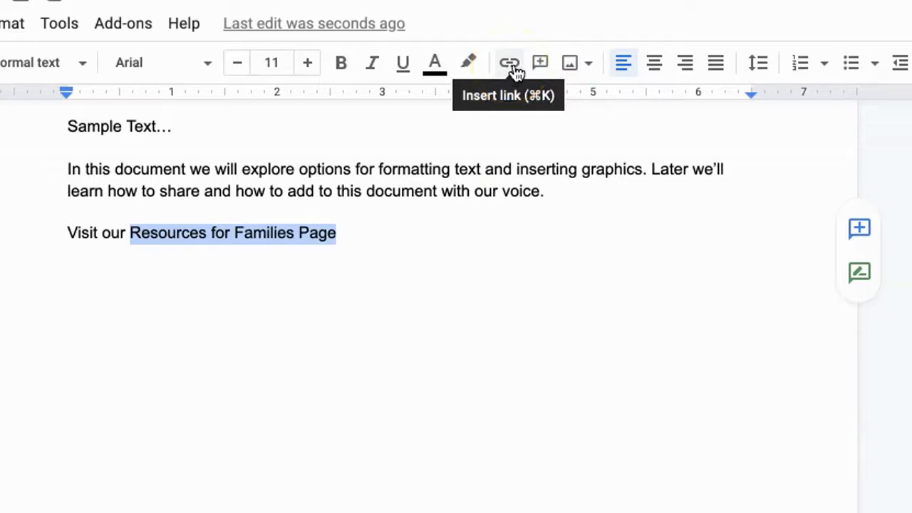
# - Link 'Resources for Families Page' to the CREC techforfamilies site
pyautogui.click(508, 63)
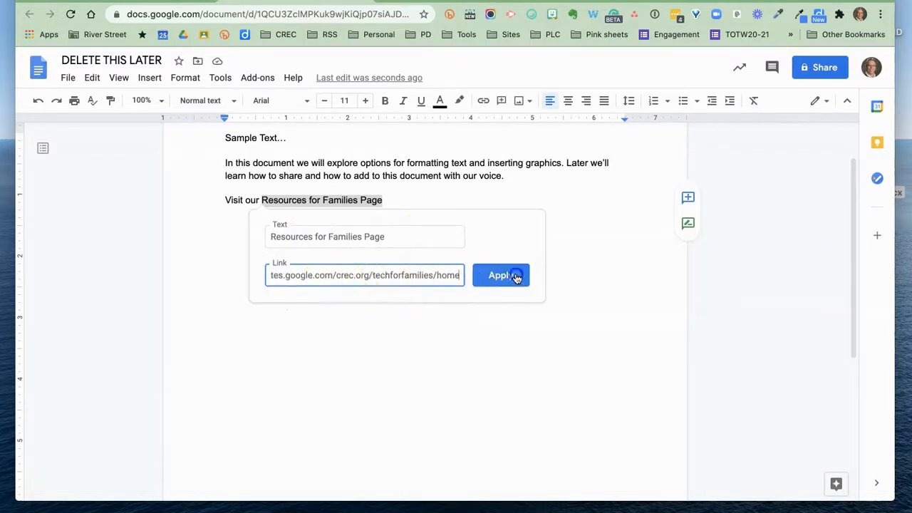
pyautogui.click(501, 275)
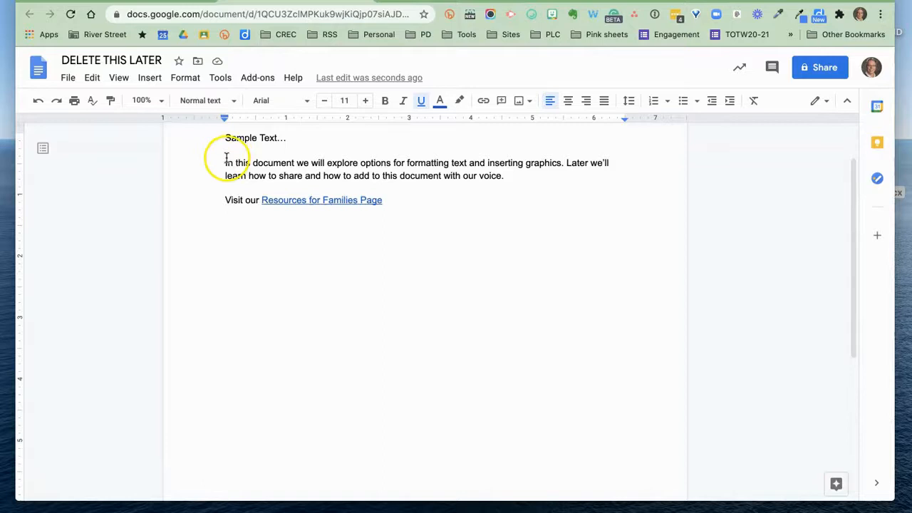
pyautogui.moveTo(262, 307)
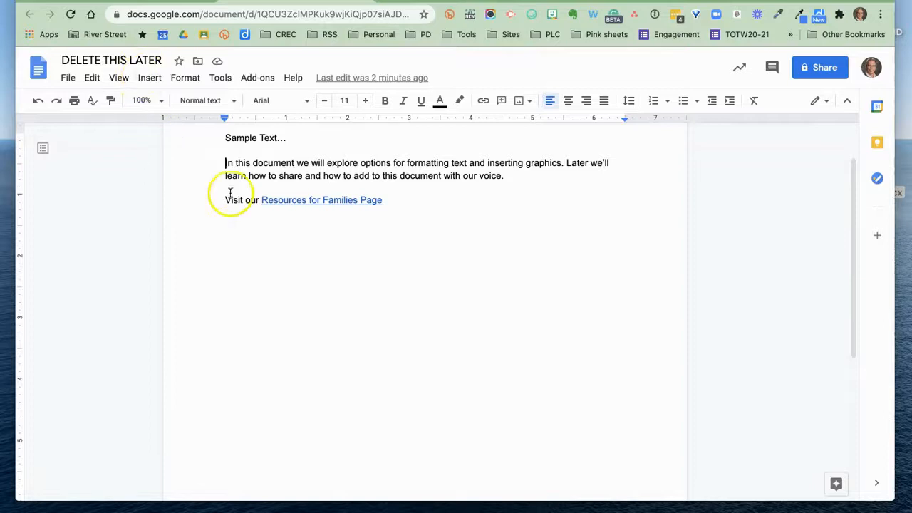
# - Search web images for 'format' and pick the hand-drawn FORMAT image
pyautogui.click(150, 78)
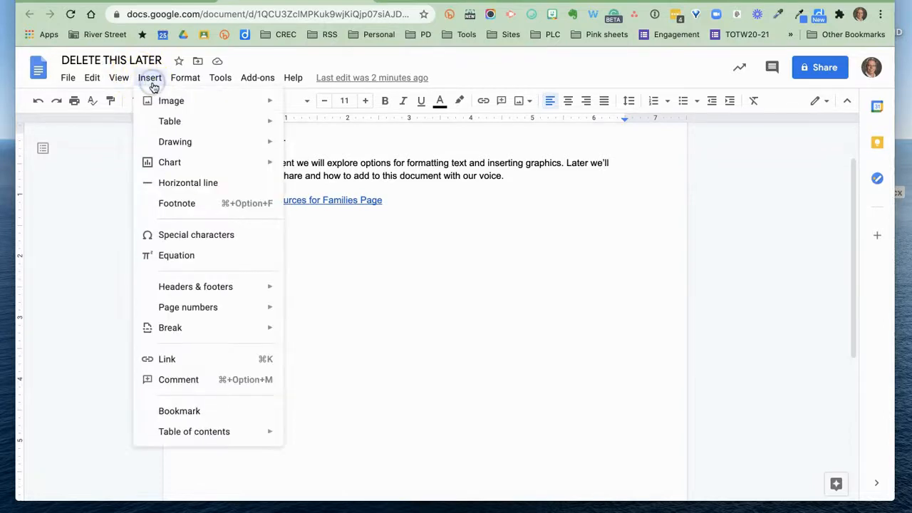
pyautogui.click(171, 100)
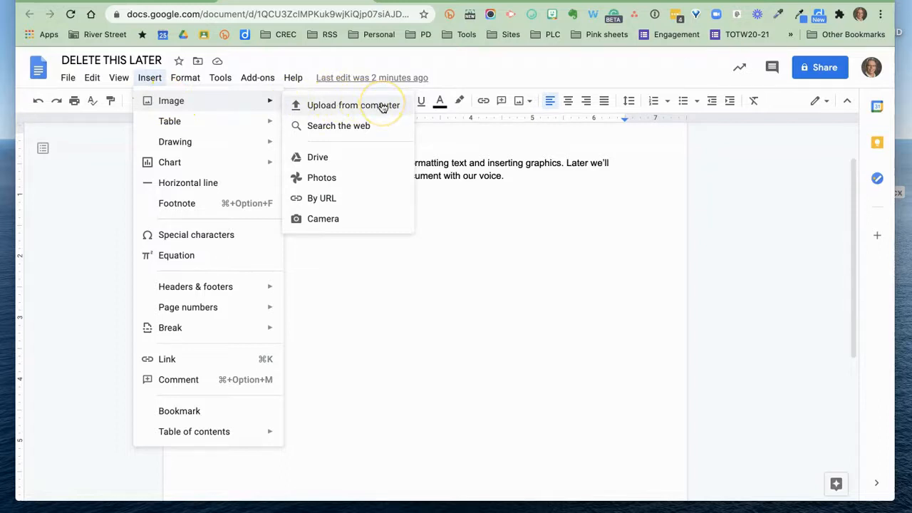
pyautogui.moveTo(382, 129)
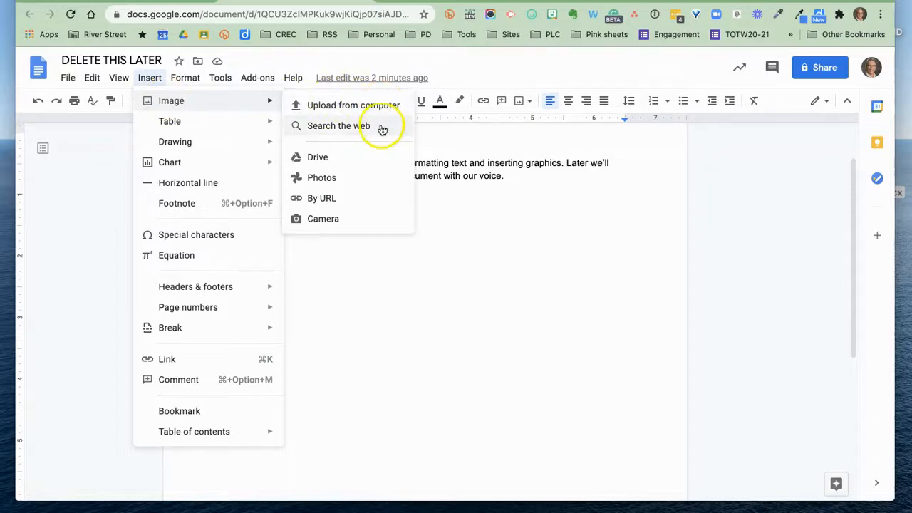
pyautogui.moveTo(368, 161)
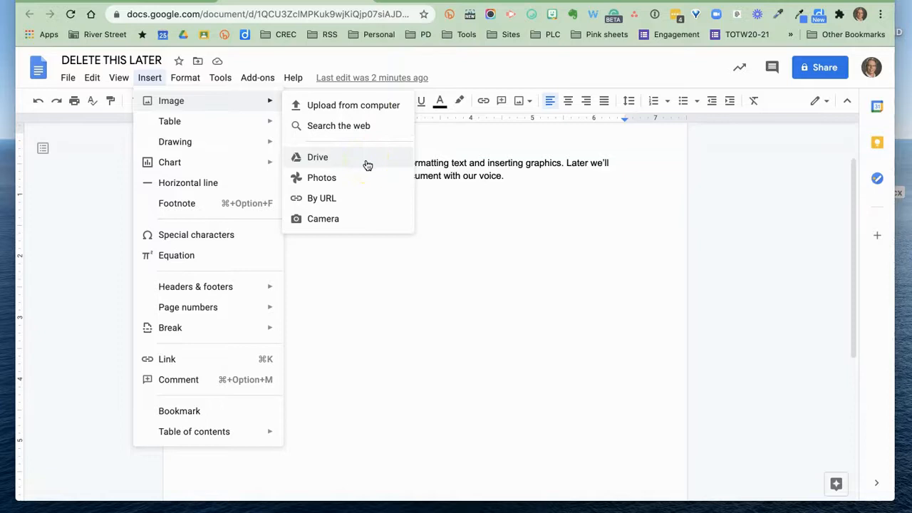
pyautogui.moveTo(358, 219)
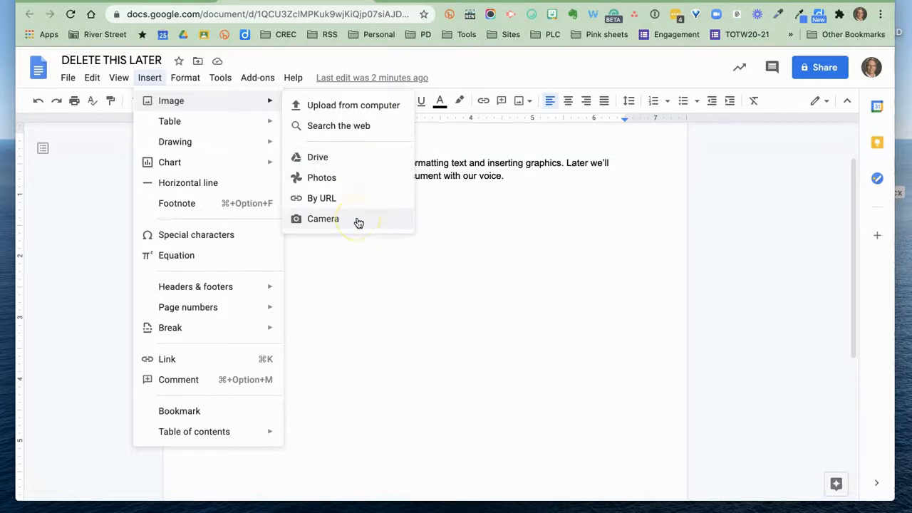
pyautogui.moveTo(349, 125)
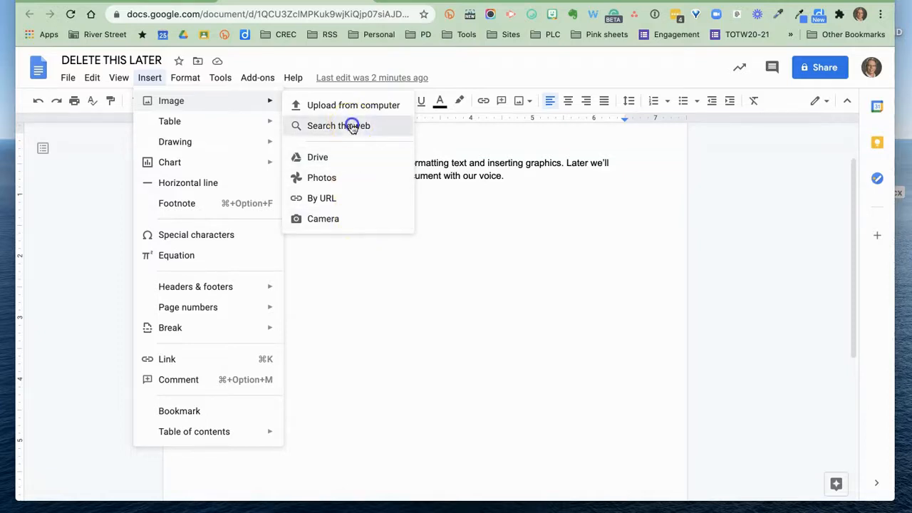
pyautogui.click(338, 125)
pyautogui.write('format')
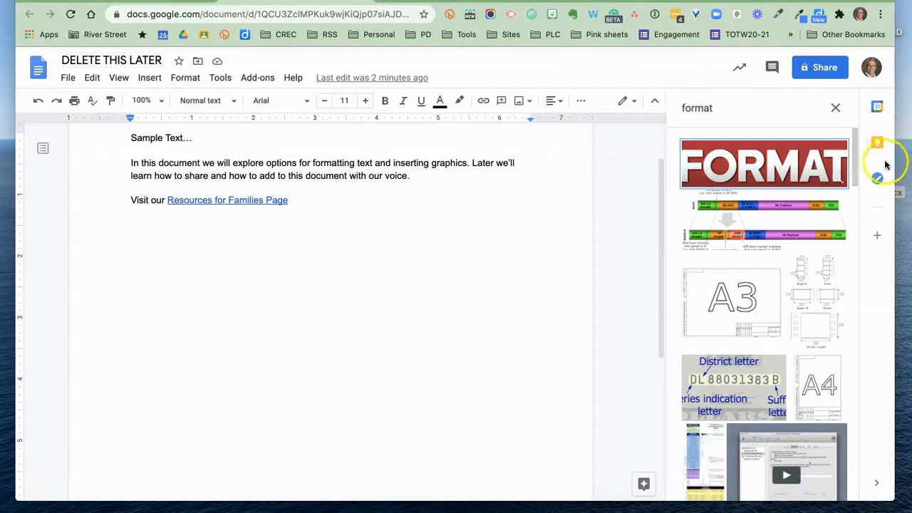
pyautogui.scroll(-3)
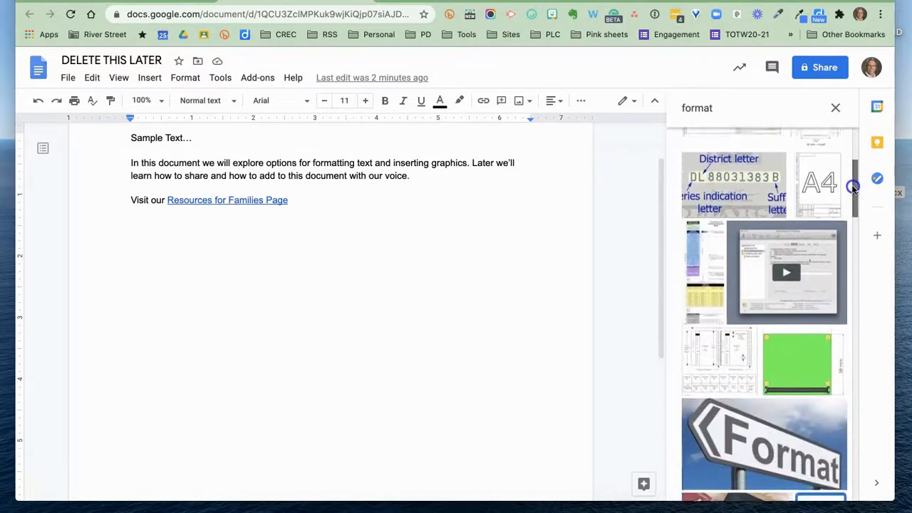
pyautogui.scroll(-3)
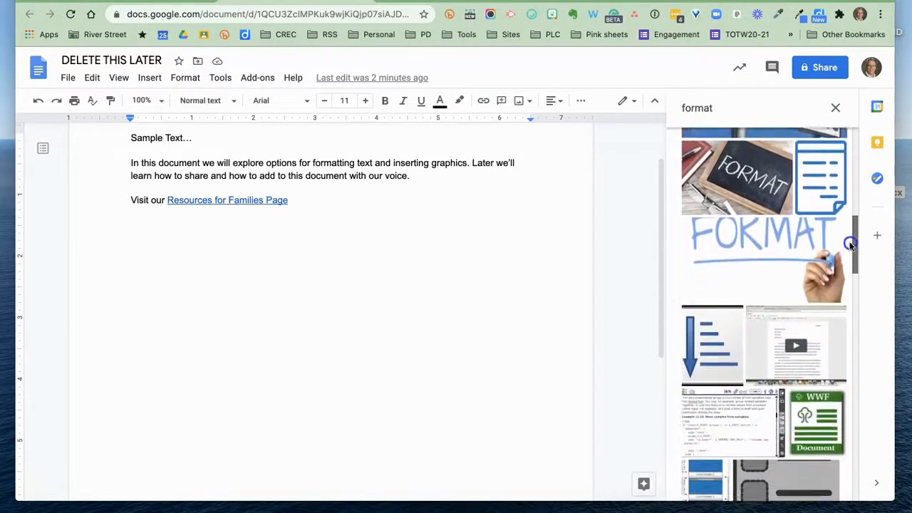
pyautogui.click(762, 214)
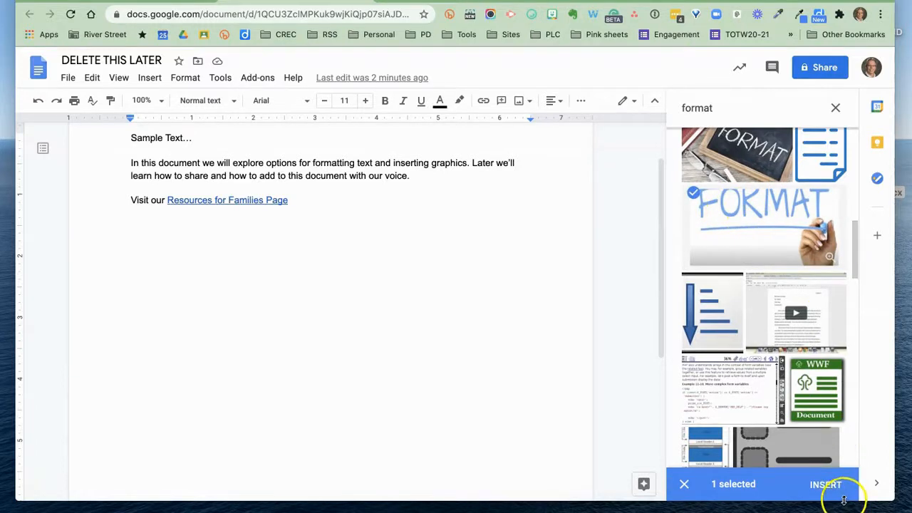
# - Insert the hand-drawn FORMAT image below Sample Text and select it
pyautogui.click(825, 484)
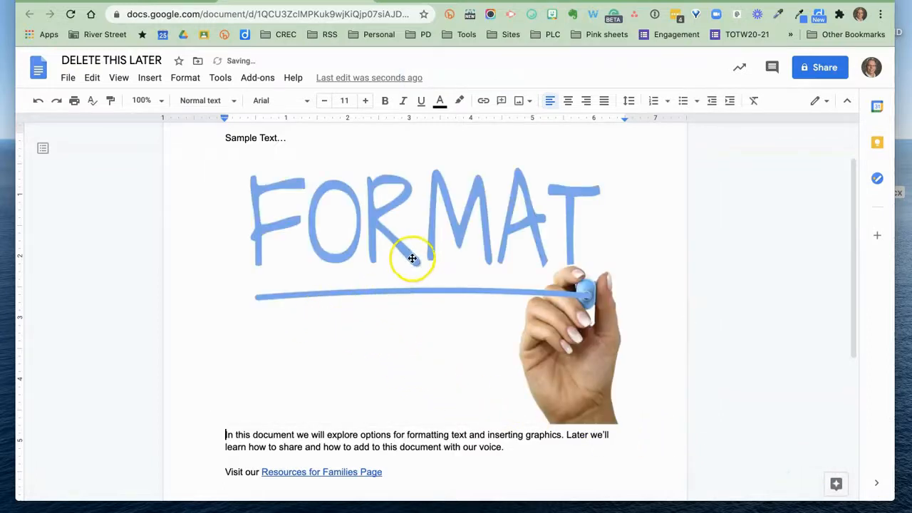
pyautogui.click(412, 258)
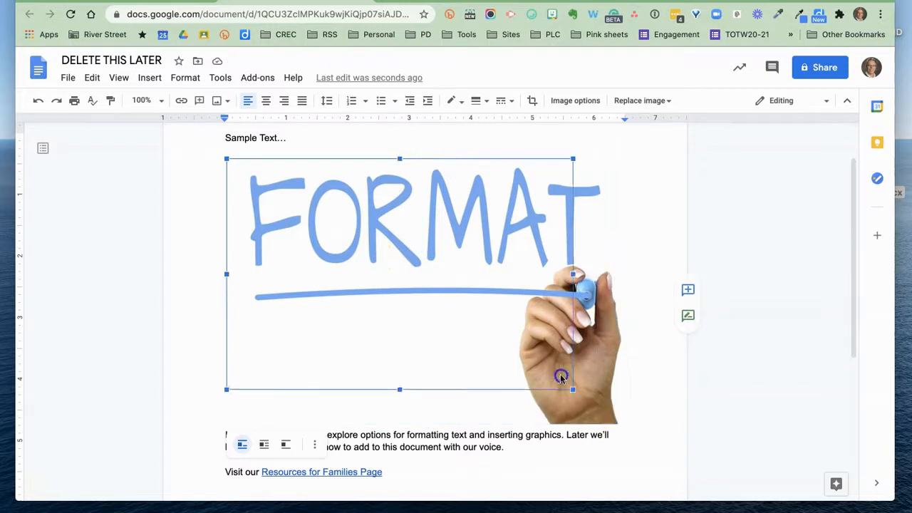
# - Shrink the FORMAT image to a small size and turn on text wrapping
pyautogui.moveTo(573, 389); pyautogui.dragTo(349, 240)
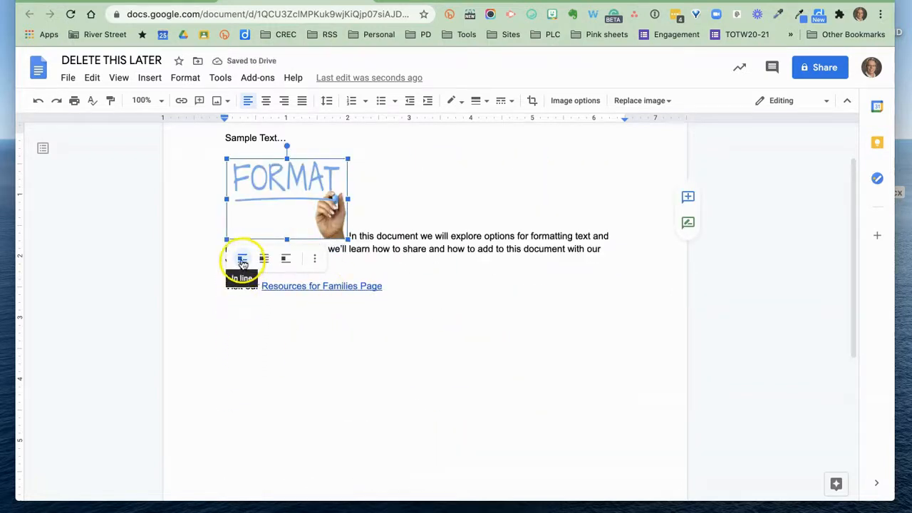
pyautogui.moveTo(242, 258)
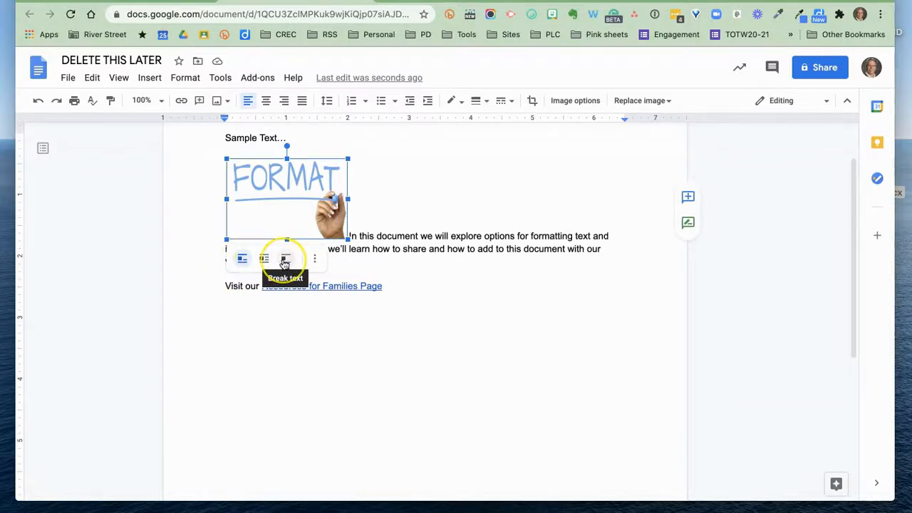
pyautogui.moveTo(253, 312)
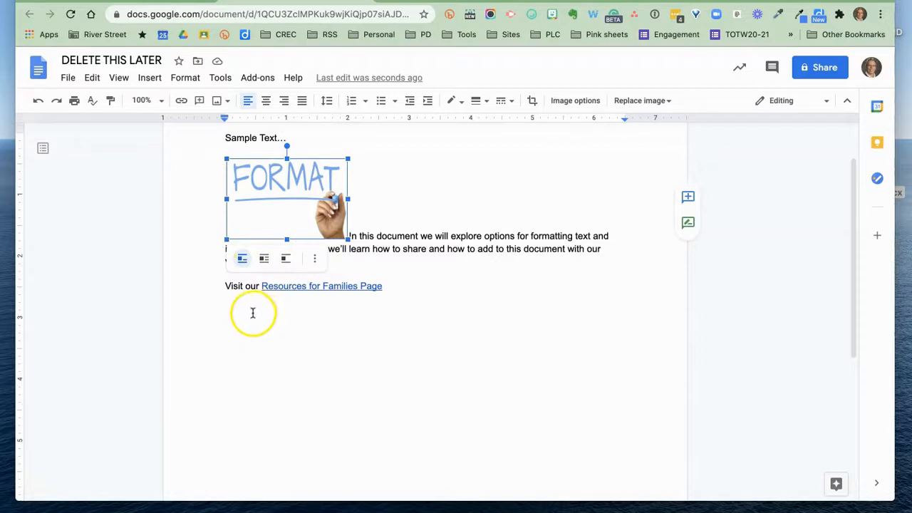
pyautogui.moveTo(414, 284)
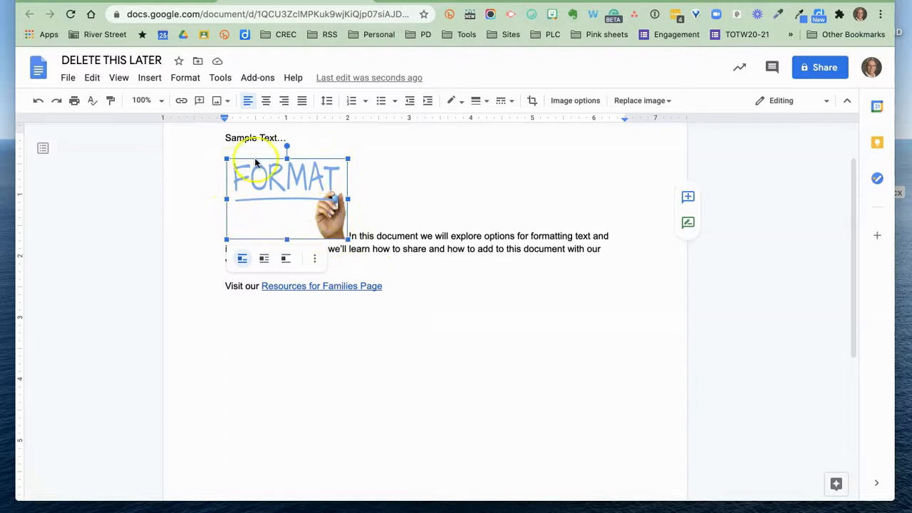
pyautogui.moveTo(449, 236)
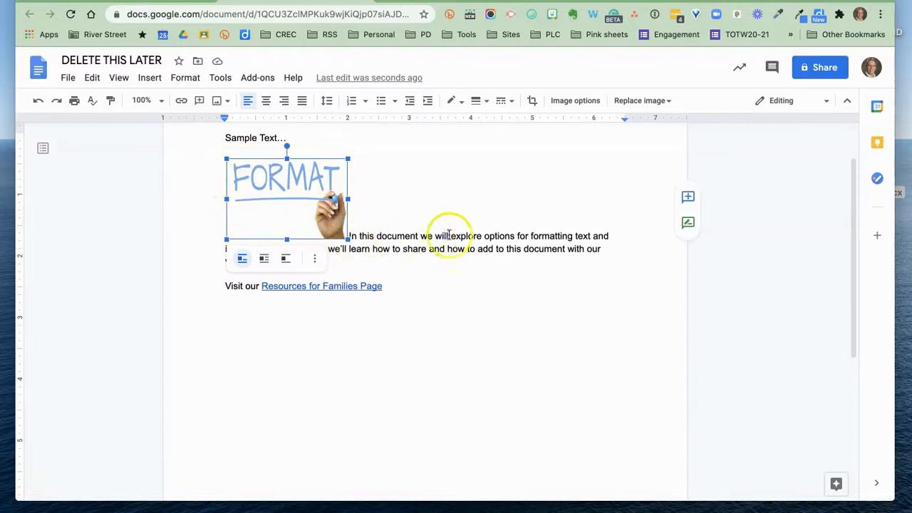
pyautogui.moveTo(342, 241)
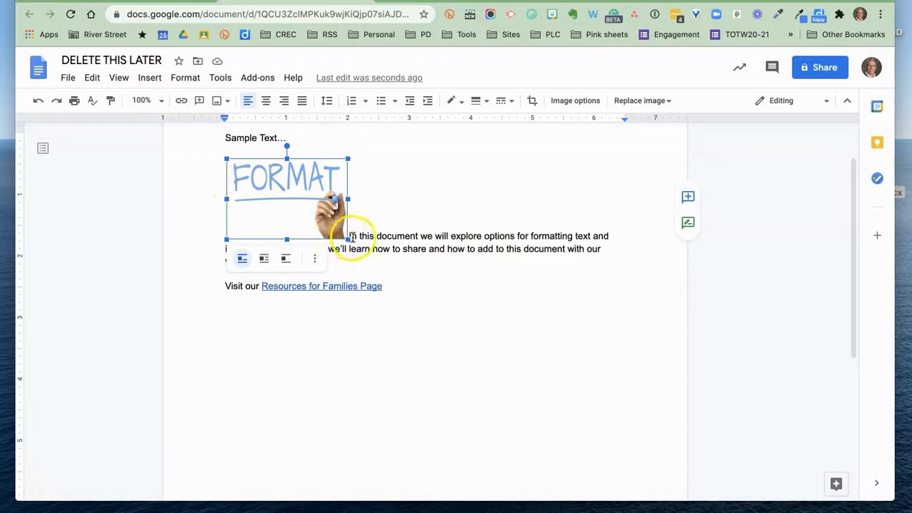
pyautogui.moveTo(420, 236)
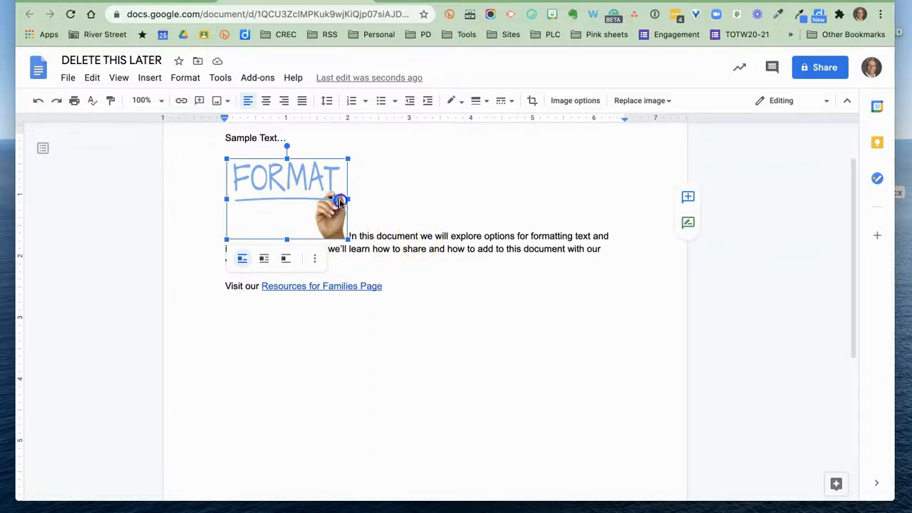
pyautogui.moveTo(280, 240)
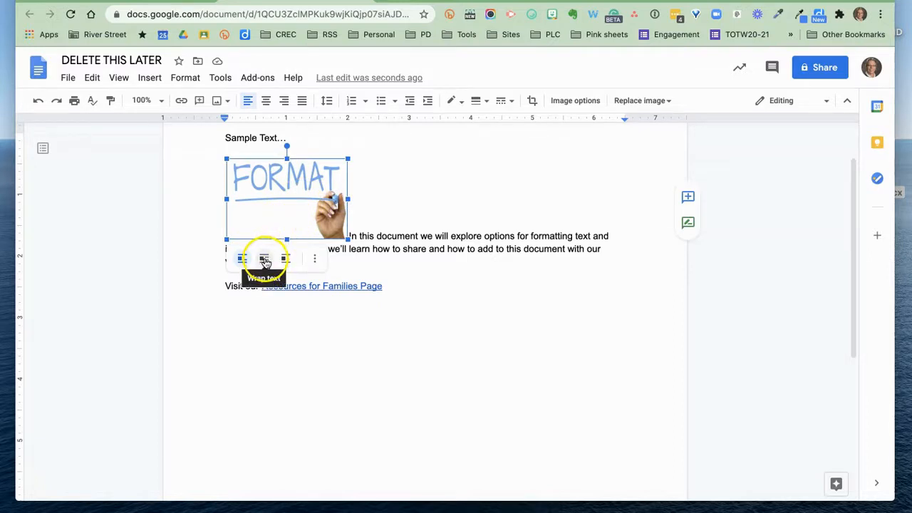
pyautogui.click(263, 258)
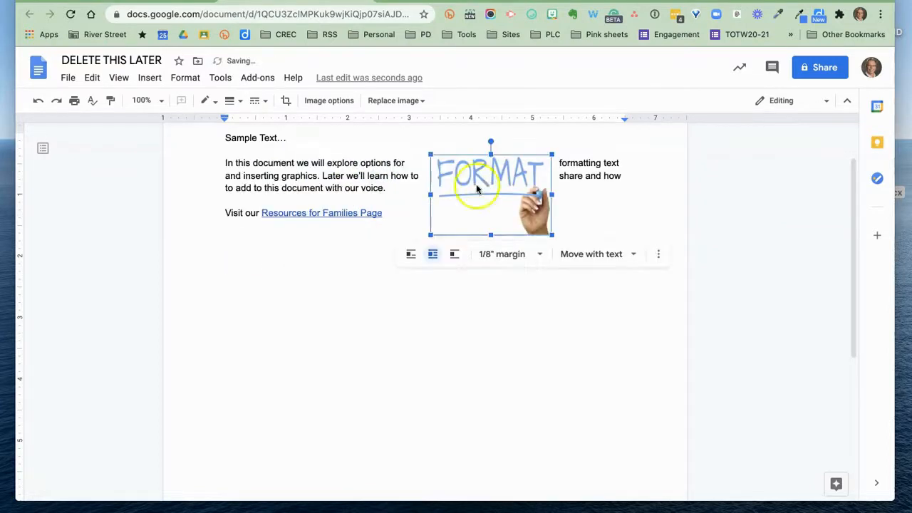
# - Move the FORMAT image to the left margin, with the paragraph and link line beside it
pyautogui.moveTo(490, 189); pyautogui.dragTo(504, 192)
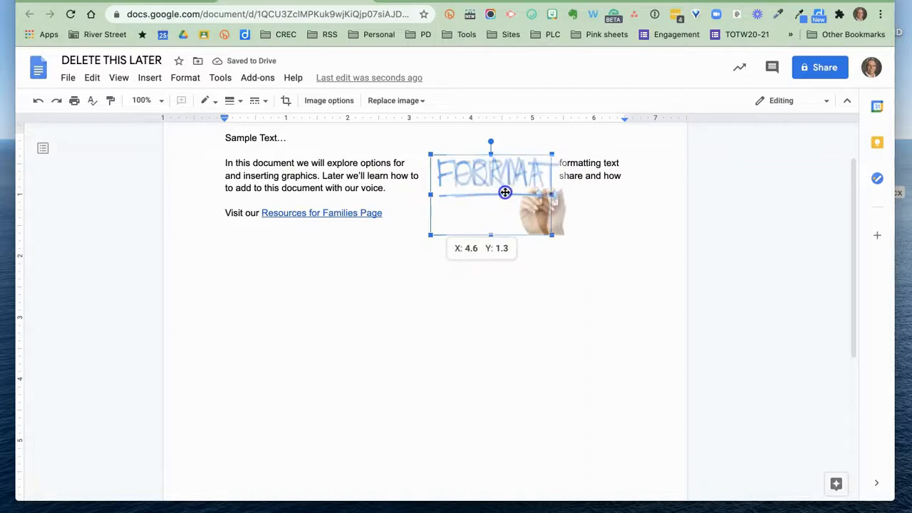
pyautogui.moveTo(504, 193); pyautogui.dragTo(555, 192)
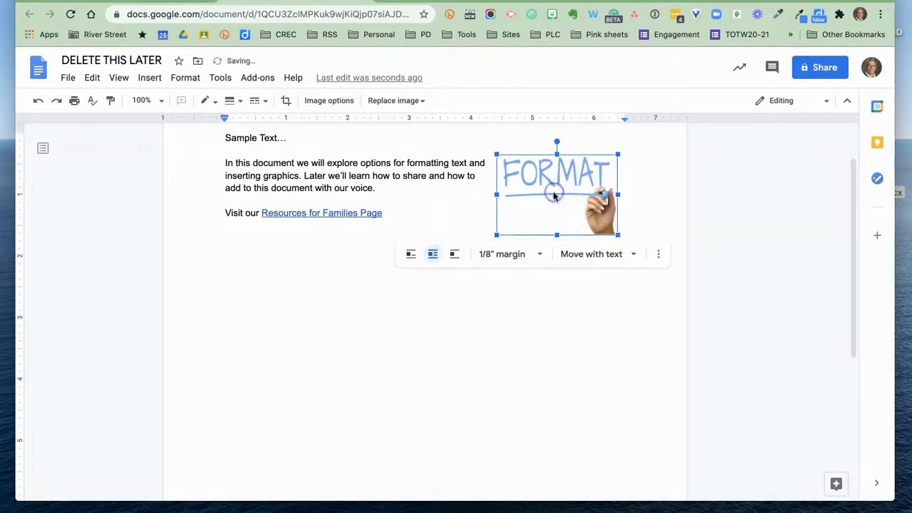
pyautogui.moveTo(556, 194); pyautogui.dragTo(372, 195)
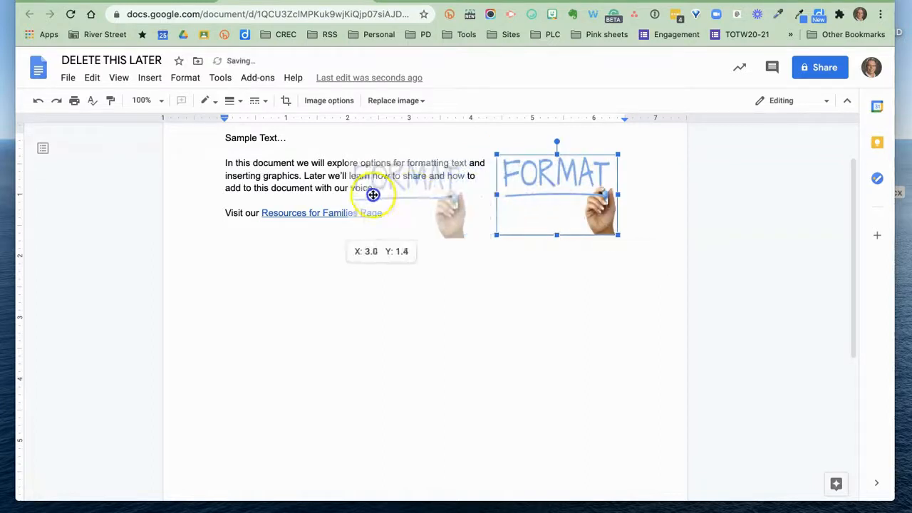
pyautogui.moveTo(557, 194); pyautogui.dragTo(285, 196)
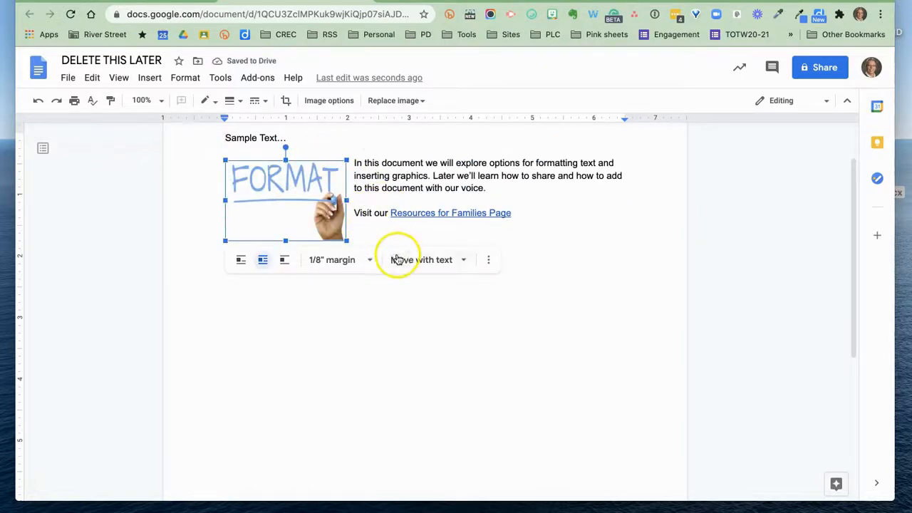
pyautogui.click(368, 259)
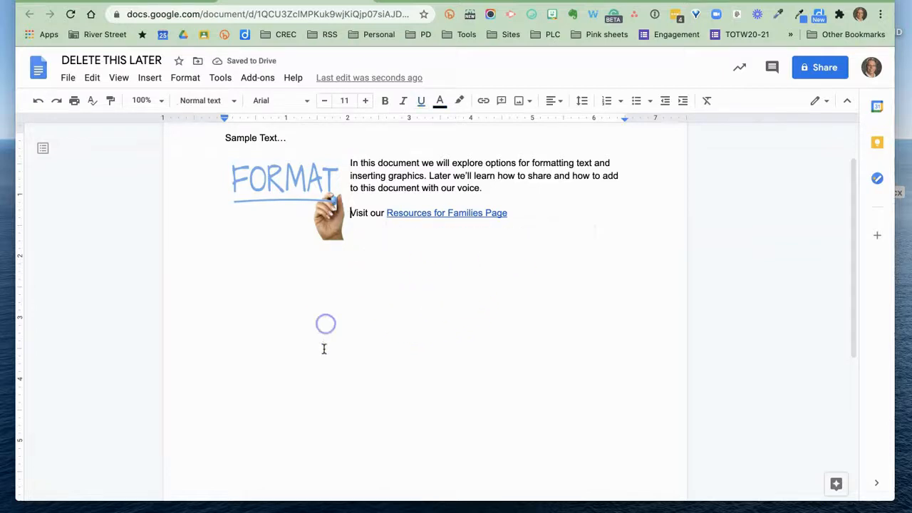
# - Show the link bubble with the web address for 'Resources for Families Page'
pyautogui.click(441, 212)
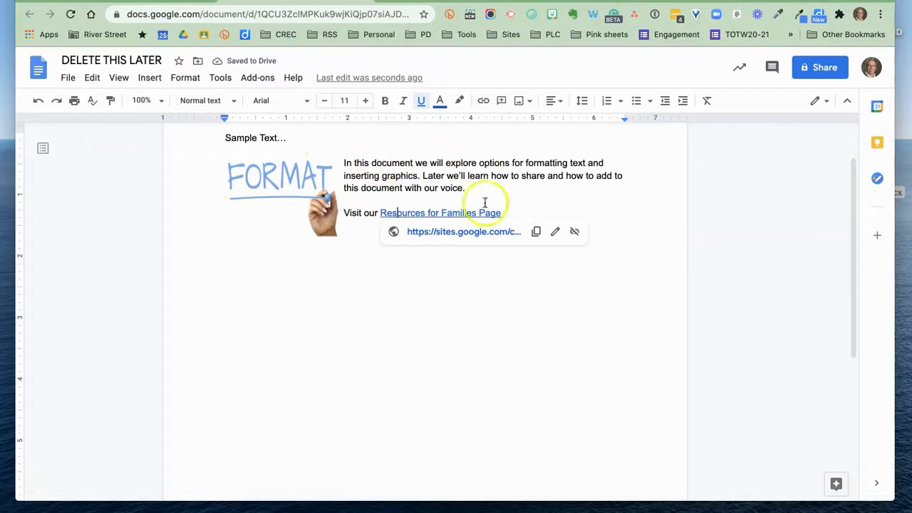
pyautogui.moveTo(436, 365)
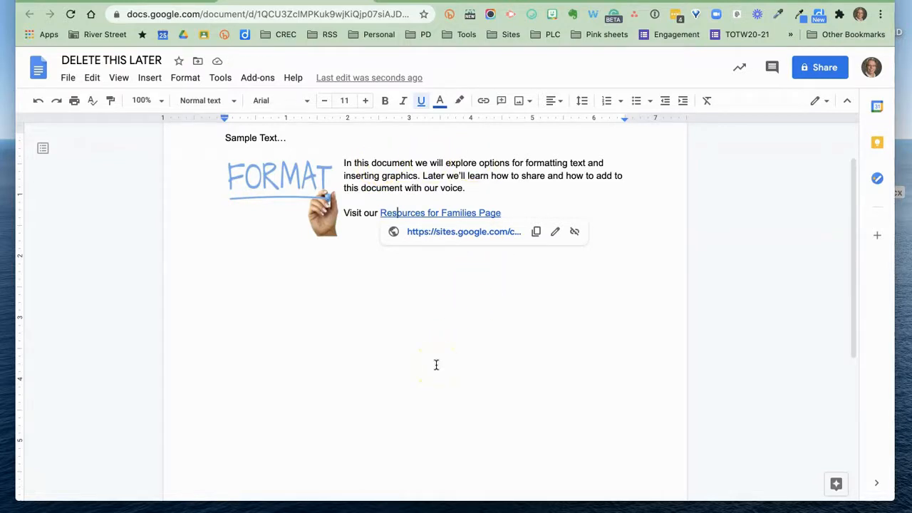
pyautogui.moveTo(264, 246)
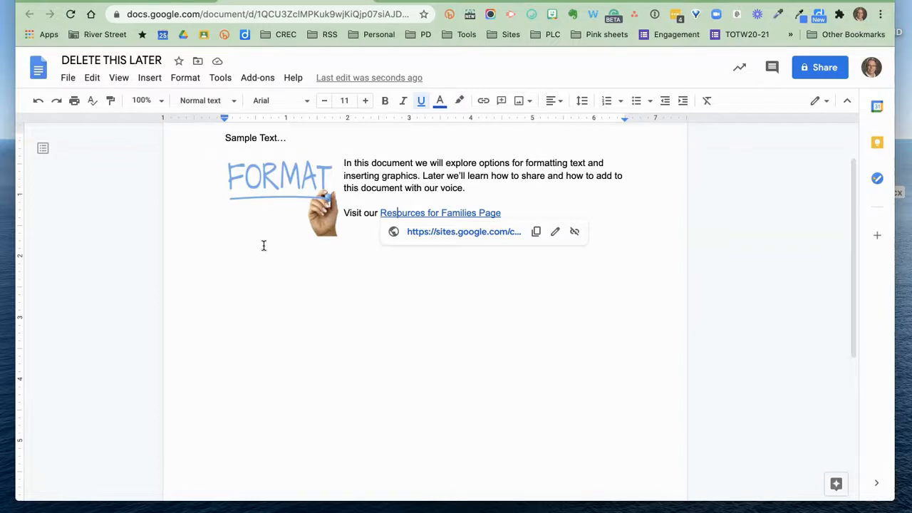
pyautogui.moveTo(36, 485)
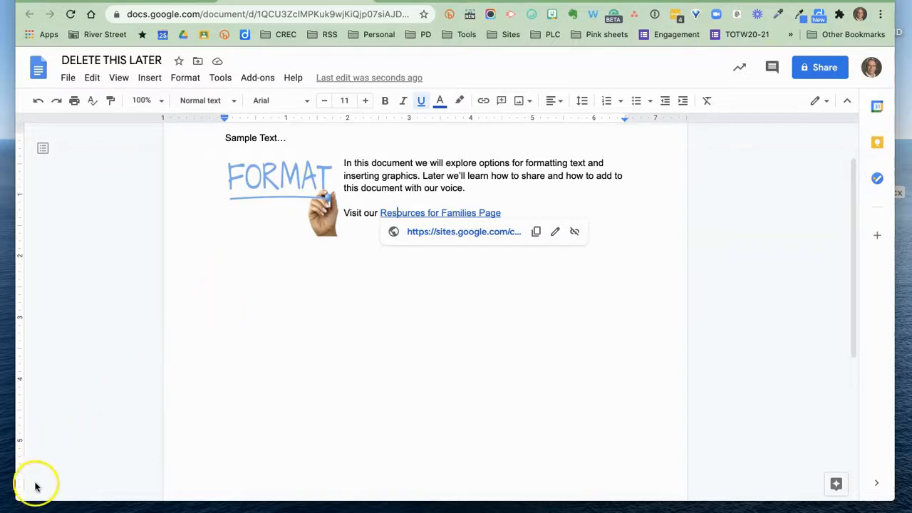